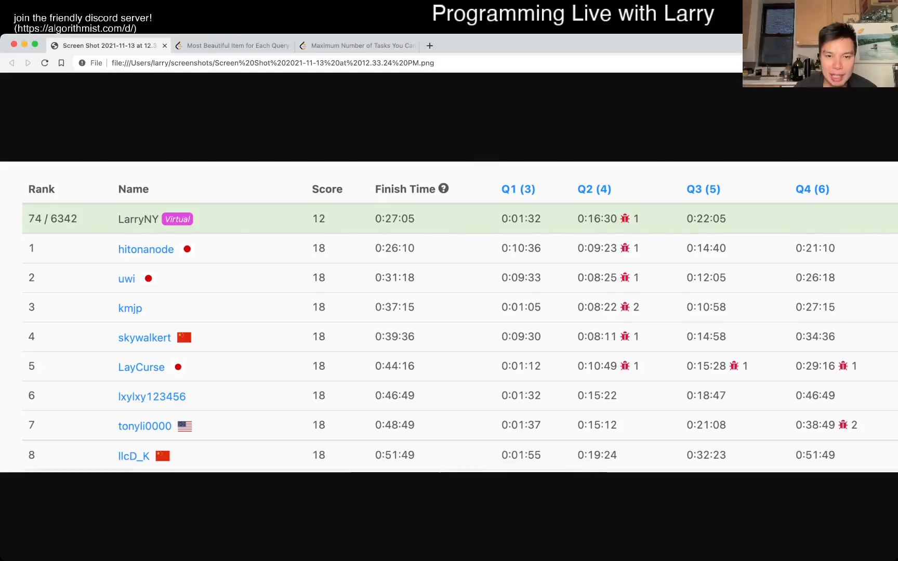
# Switch to the problem 2070 'Most Beautiful Item for Each Query' statement tab.
pyautogui.click(232, 45)
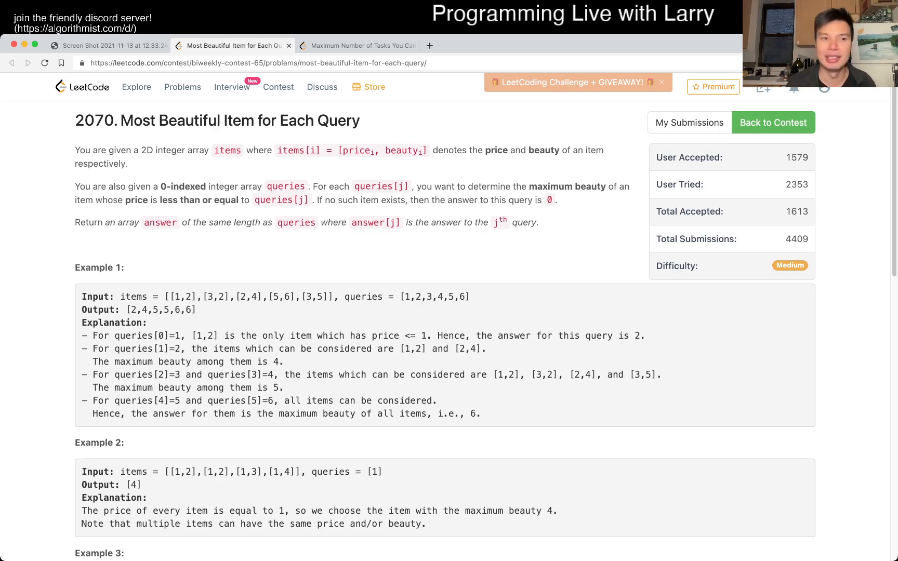
pyautogui.click(106, 45)
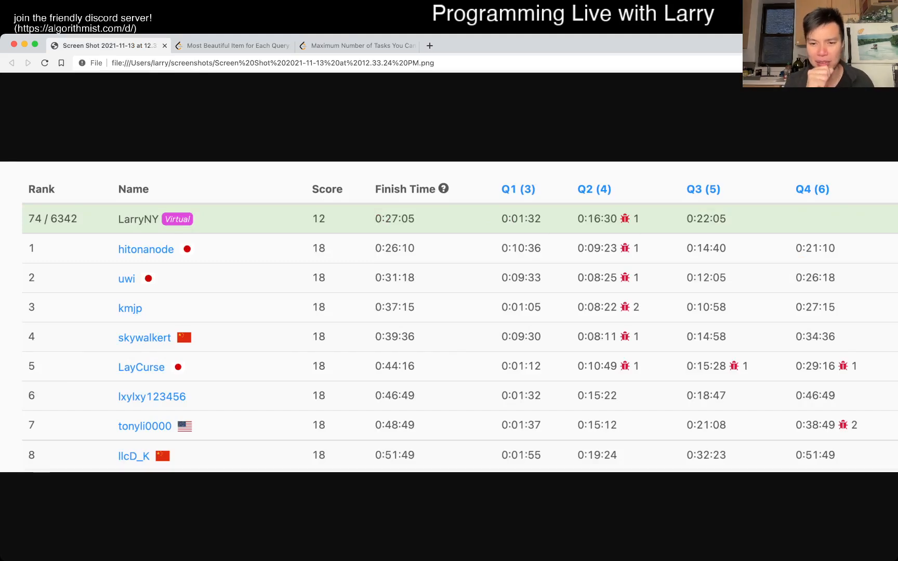
pyautogui.click(232, 45)
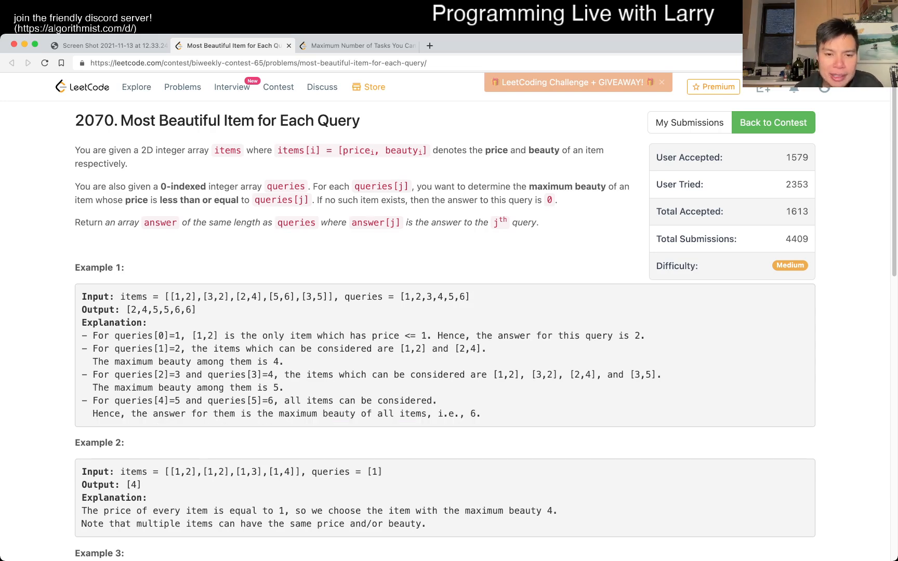
pyautogui.doubleClick(363, 297)
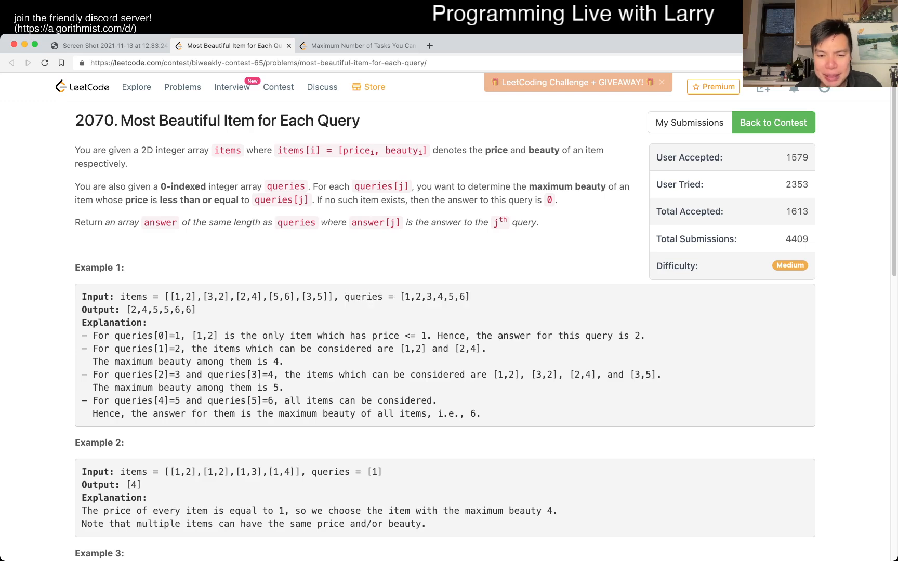
pyautogui.doubleClick(434, 296)
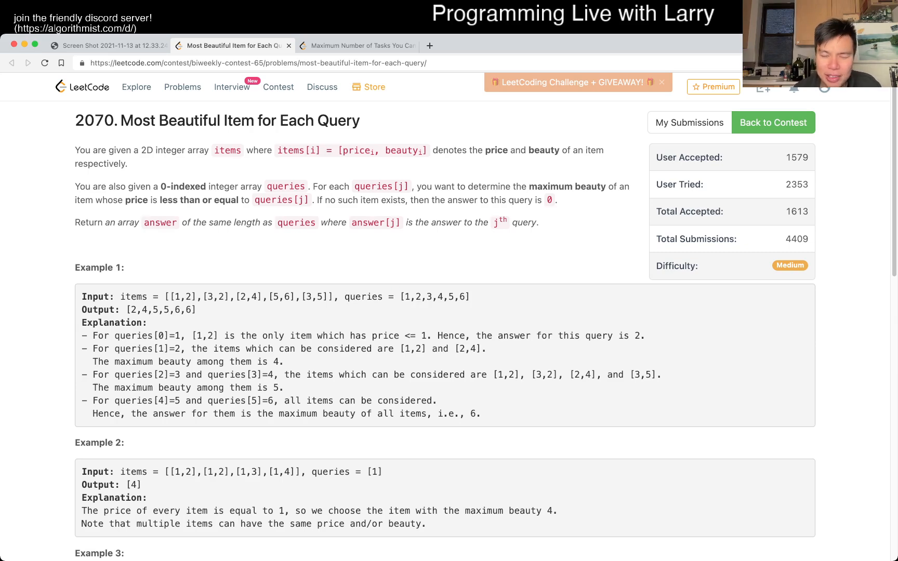
pyautogui.doubleClick(434, 297)
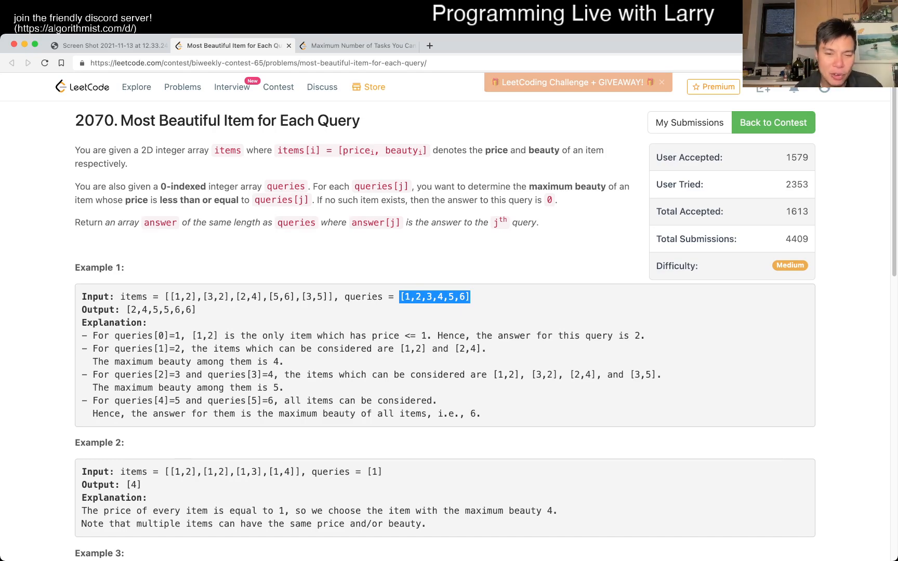
pyautogui.scroll(-3)
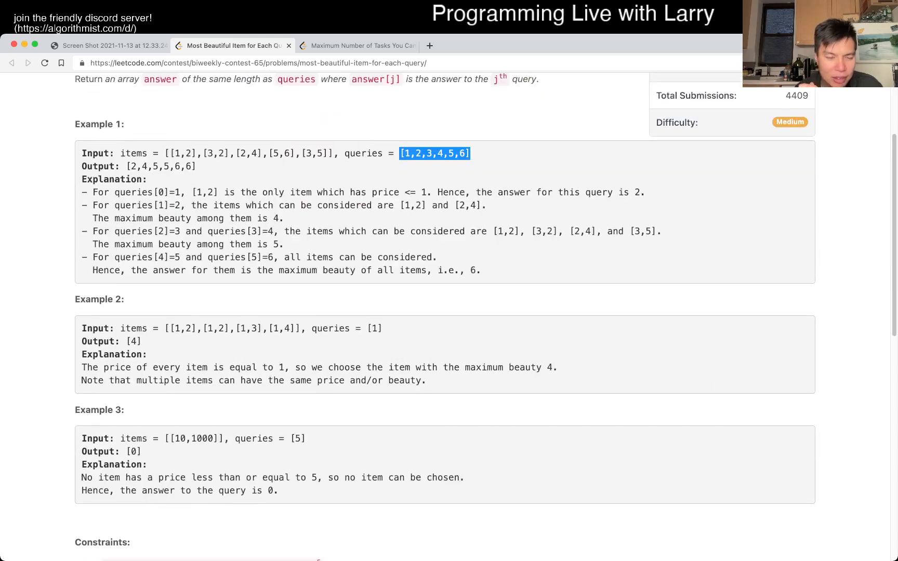
pyautogui.scroll(-3)
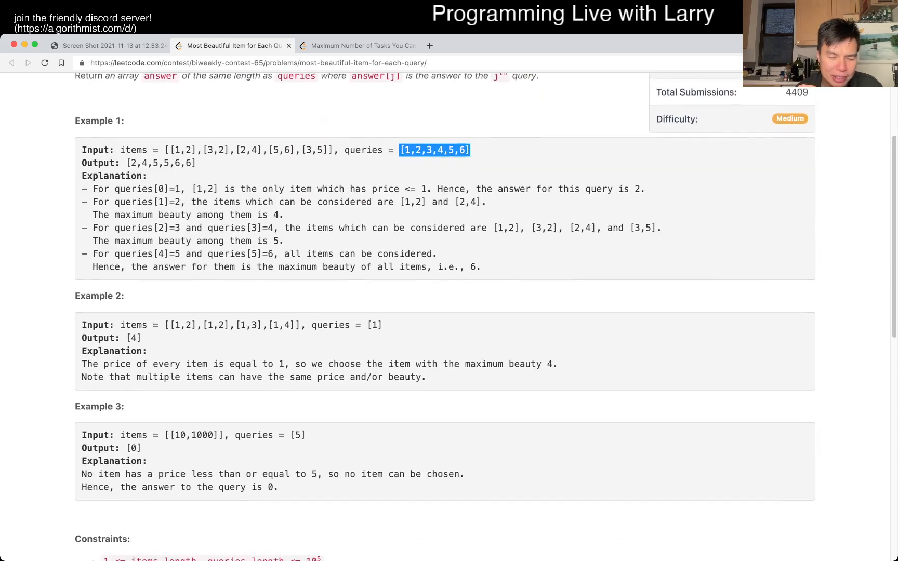
pyautogui.scroll(3)
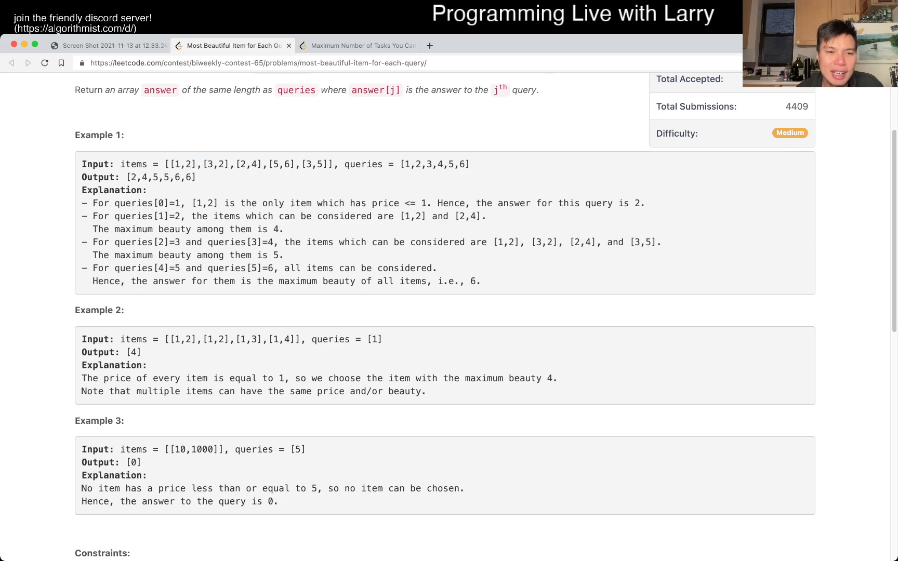
pyautogui.doubleClick(182, 165)
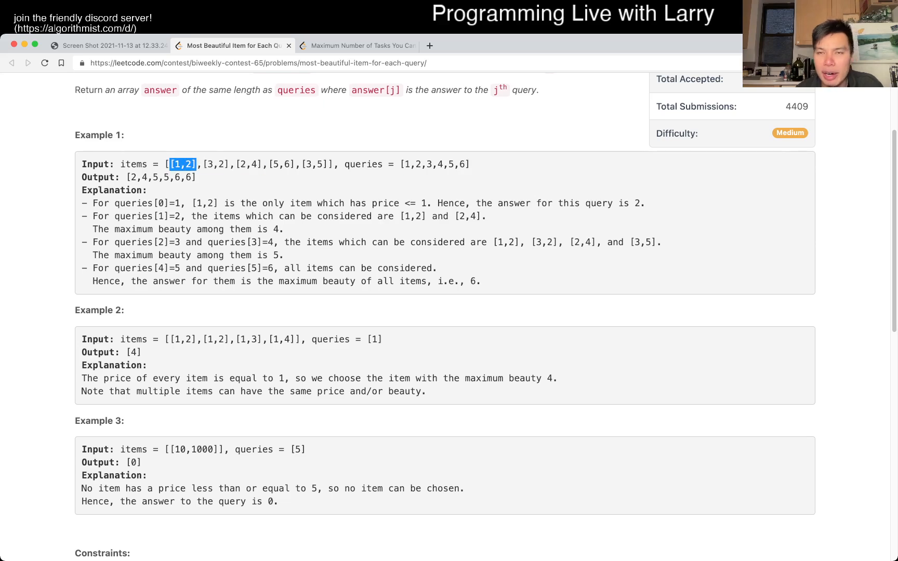
pyautogui.scroll(3)
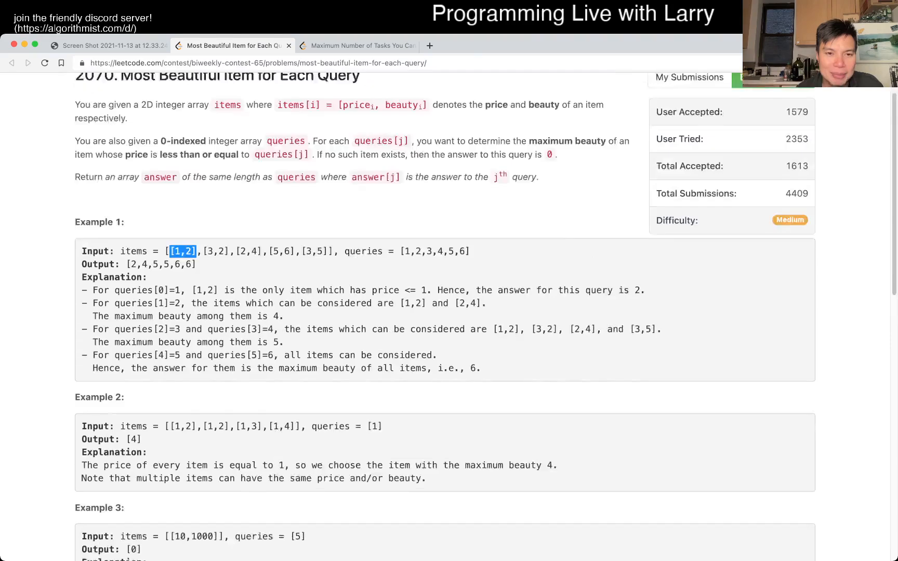
pyautogui.scroll(-3)
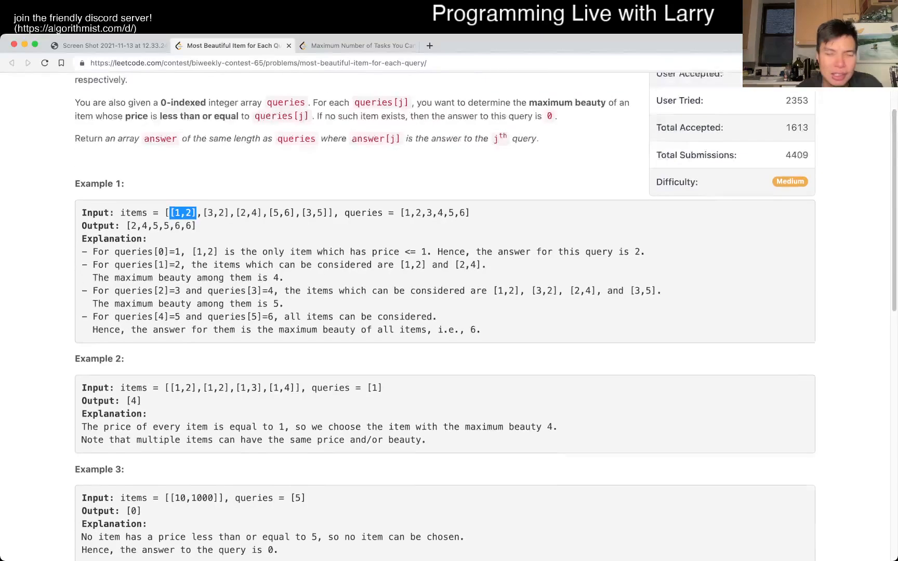
pyautogui.scroll(3)
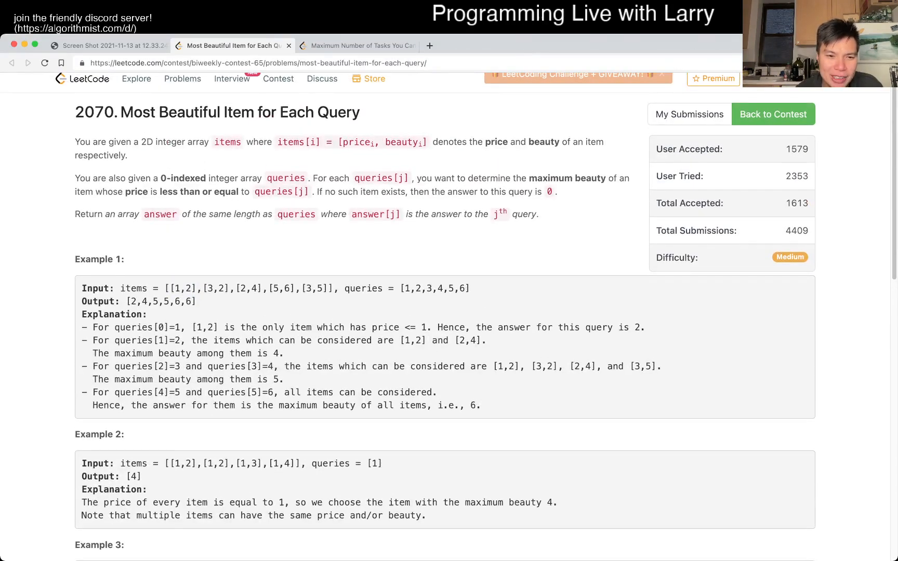
pyautogui.doubleClick(181, 288)
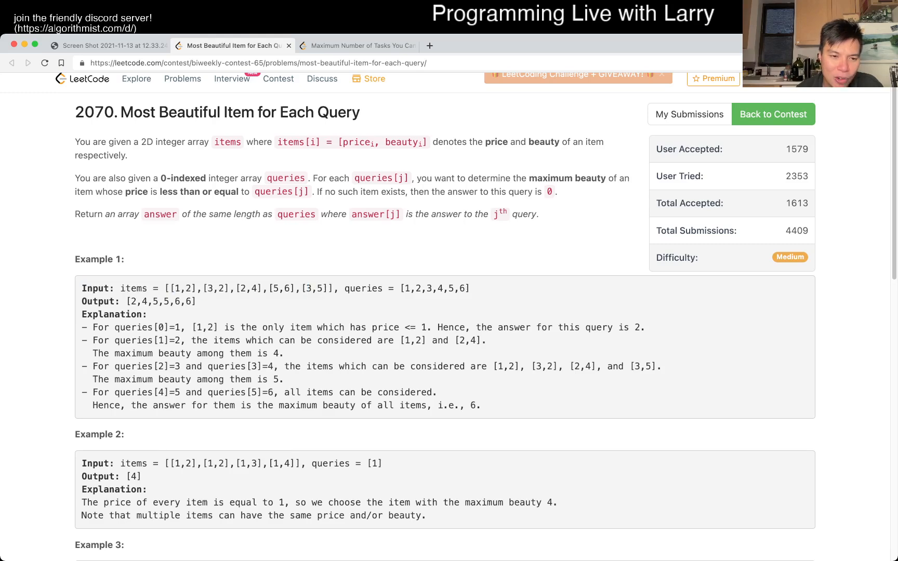
pyautogui.doubleClick(182, 288)
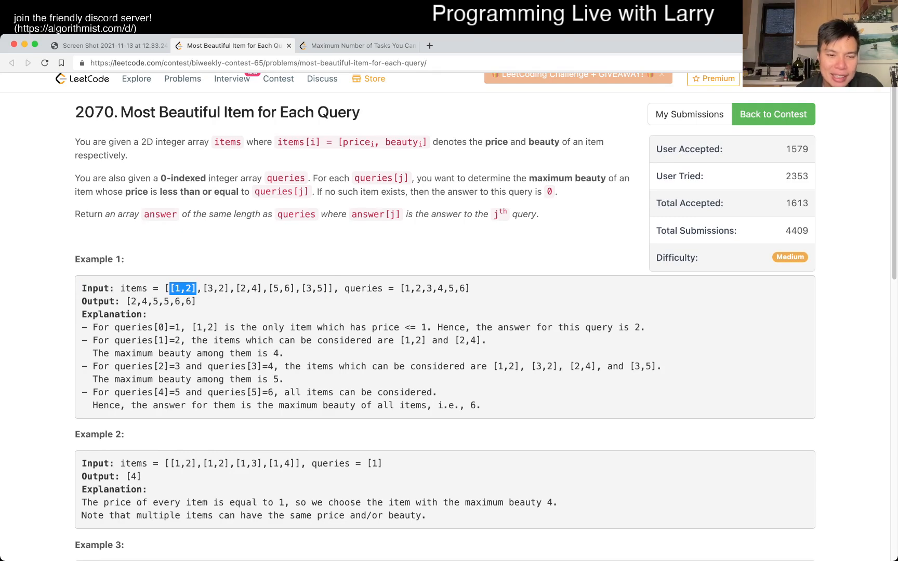
pyautogui.click(418, 288)
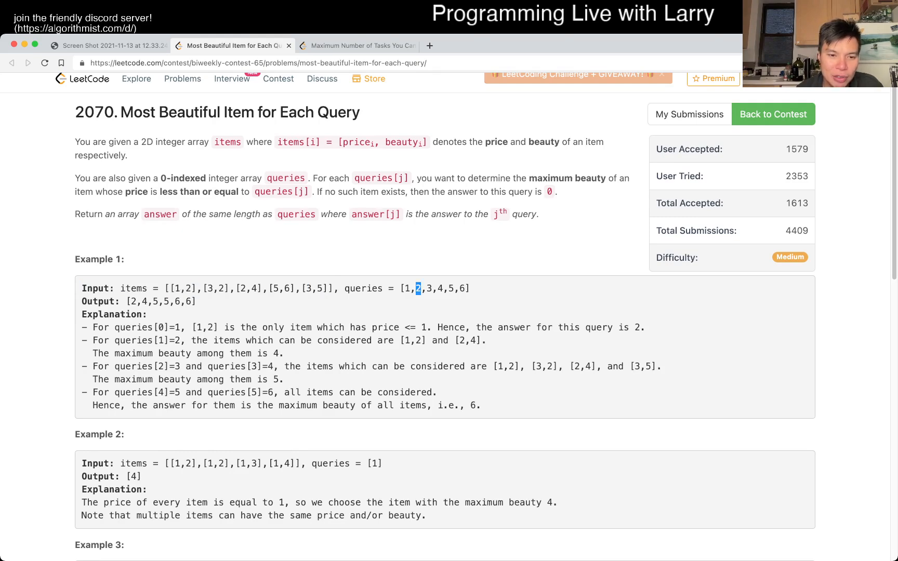
pyautogui.doubleClick(247, 288)
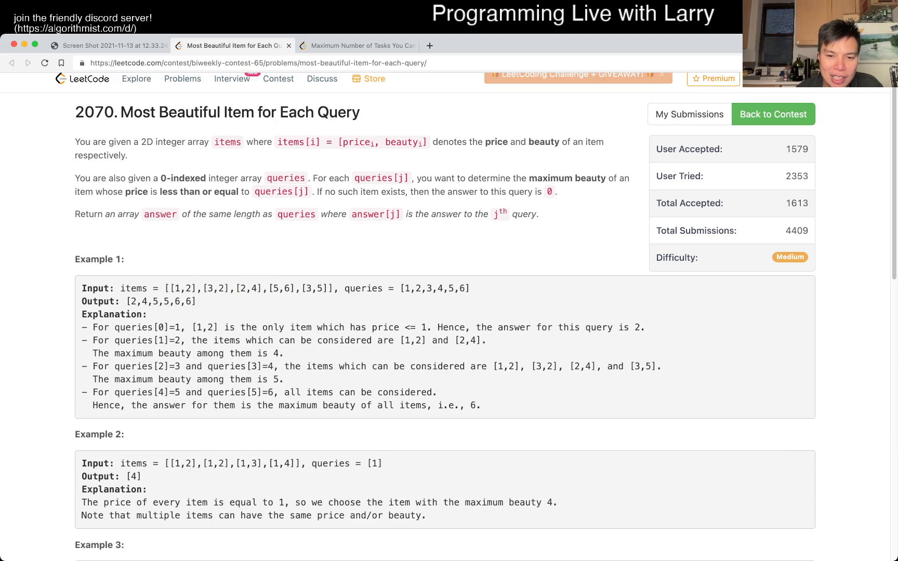
pyautogui.click(204, 288)
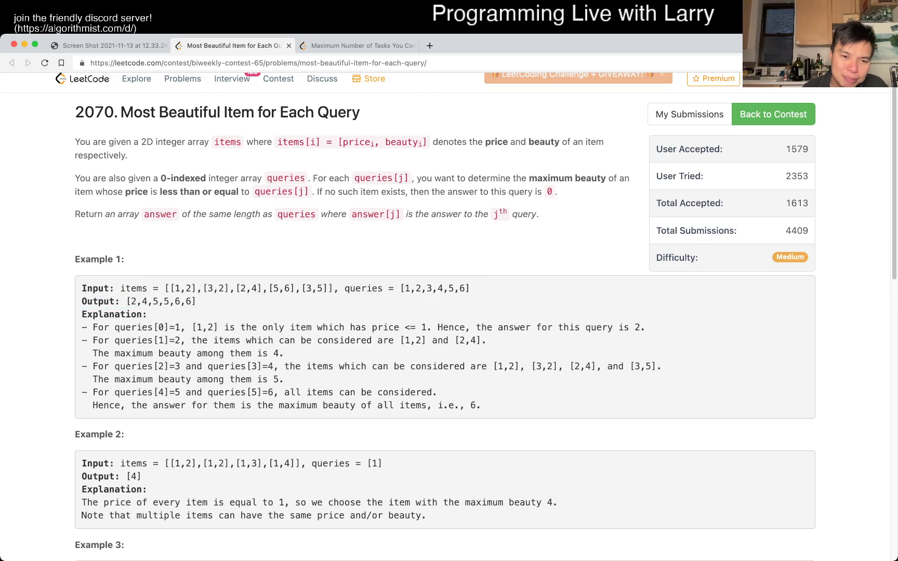
pyautogui.doubleClick(434, 288)
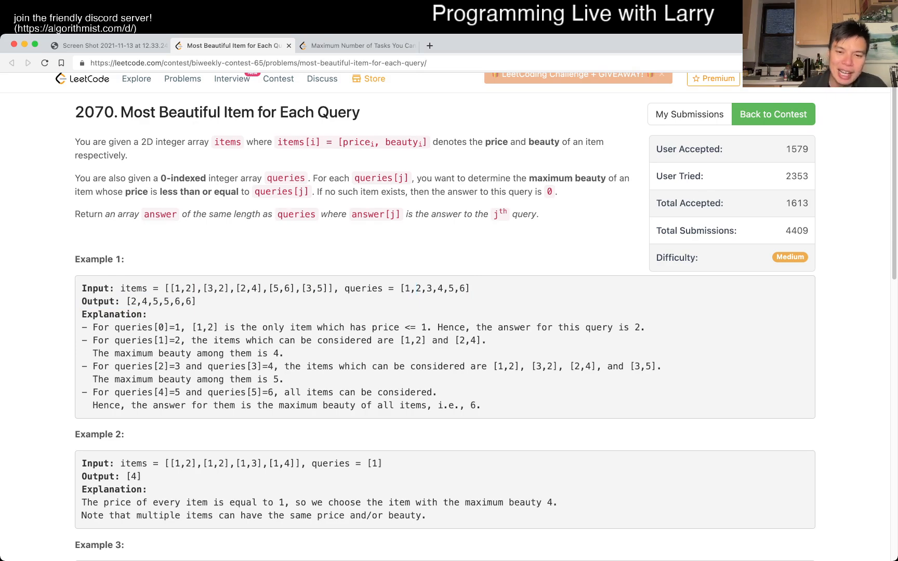
pyautogui.doubleClick(183, 302)
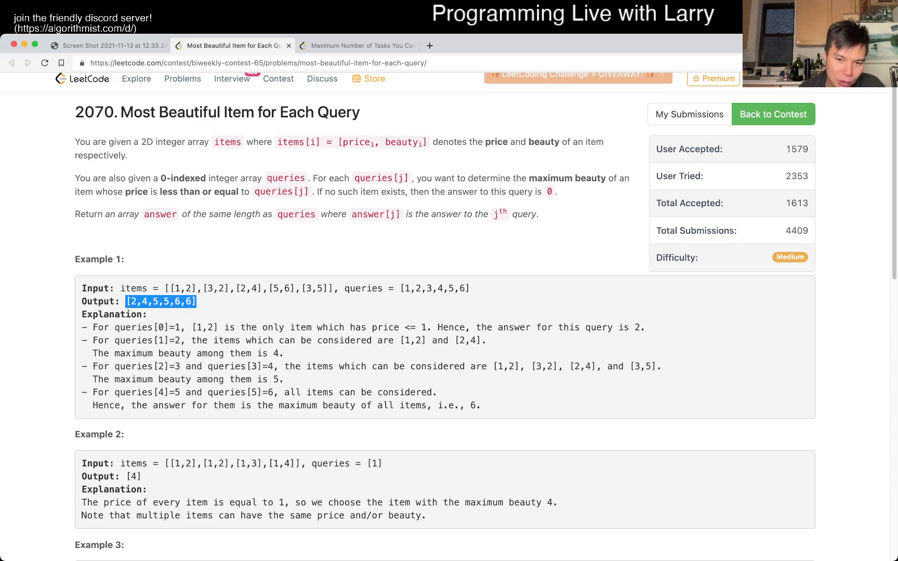
pyautogui.doubleClick(431, 288)
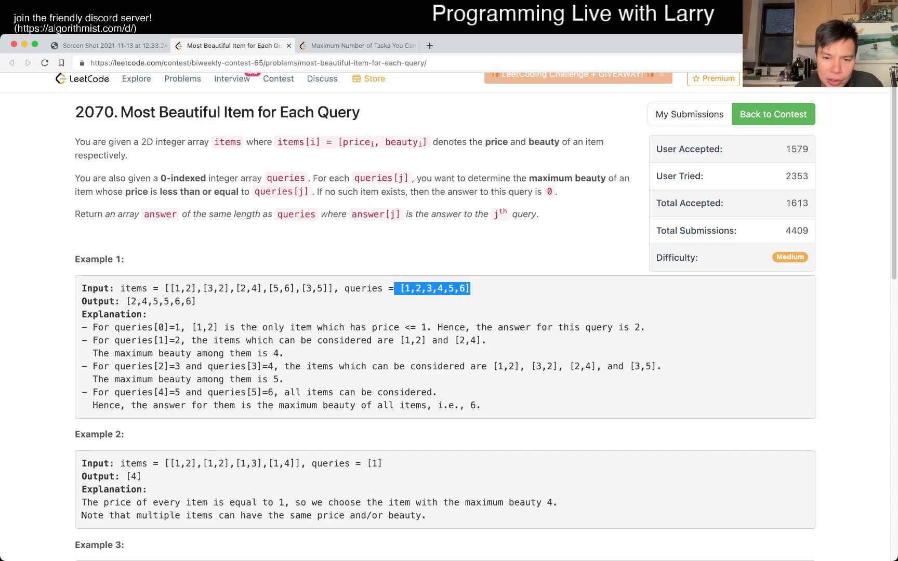
# Review the sorted-events code, then insert a blank line above 'events = []'.
pyautogui.scroll(-3)
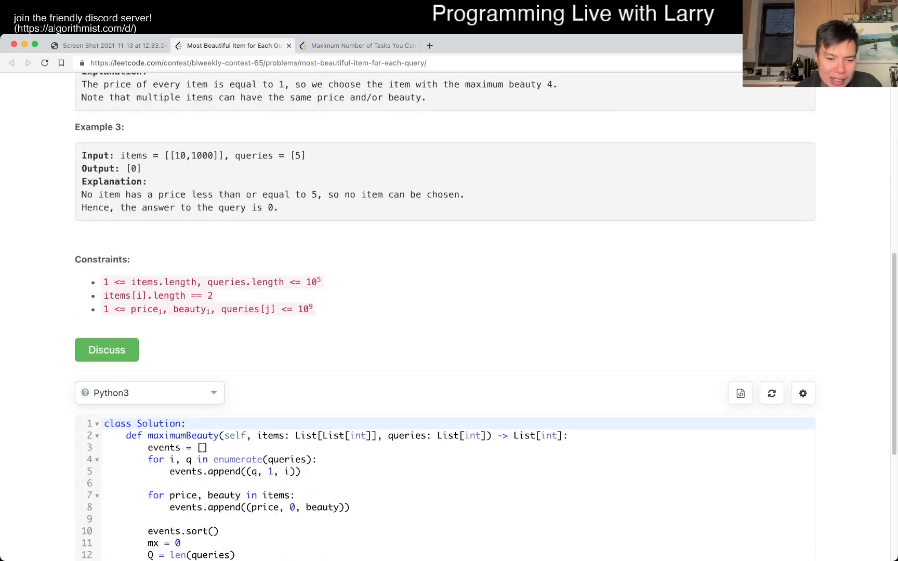
pyautogui.scroll(-3)
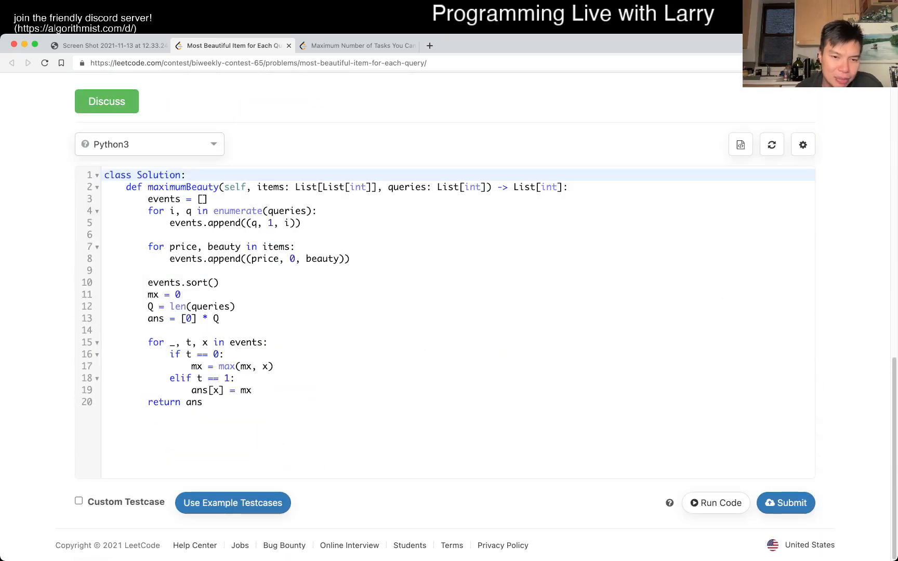
pyautogui.scroll(3)
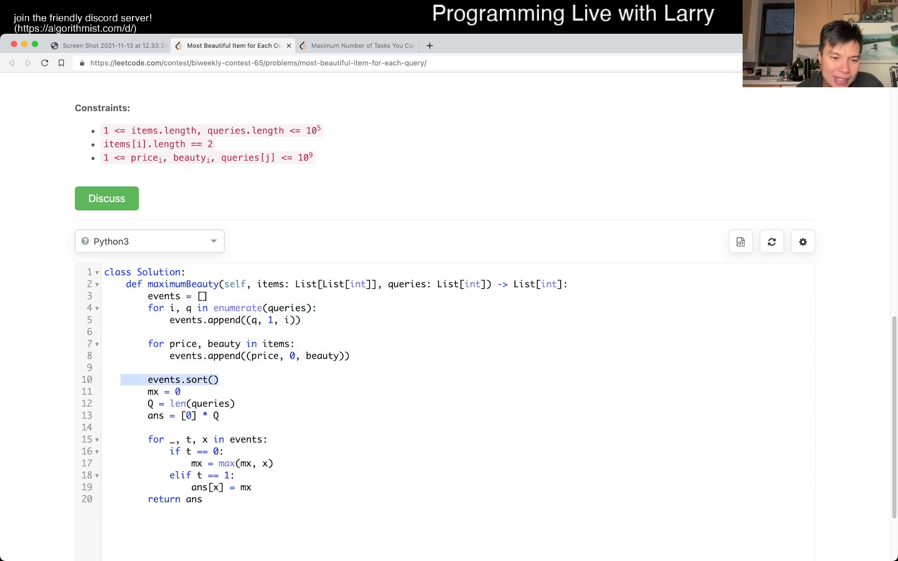
pyautogui.scroll(3)
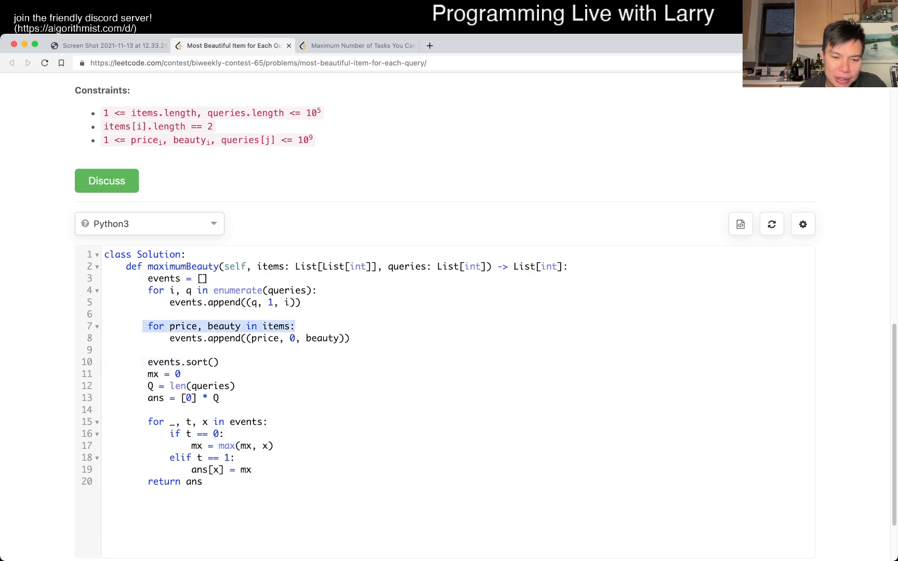
pyautogui.doubleClick(232, 446)
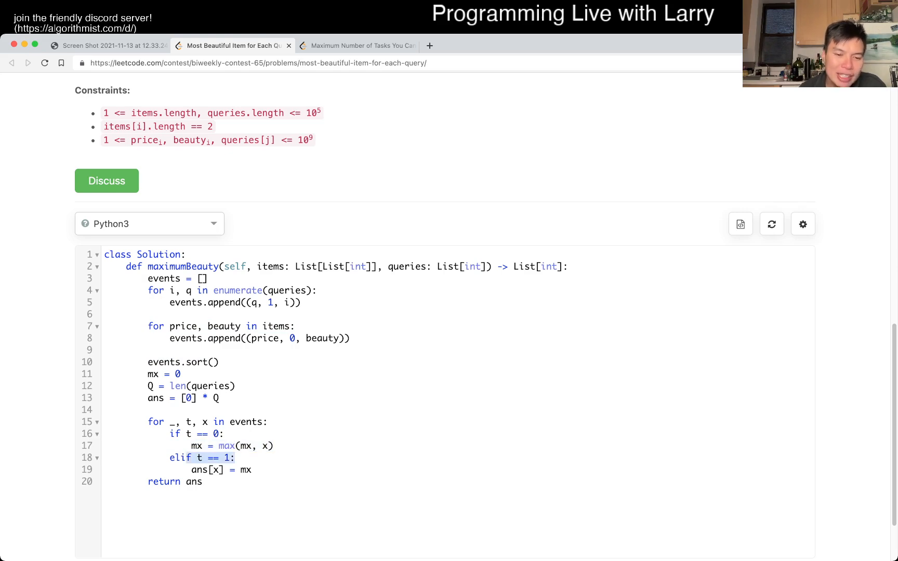
pyautogui.click(245, 470)
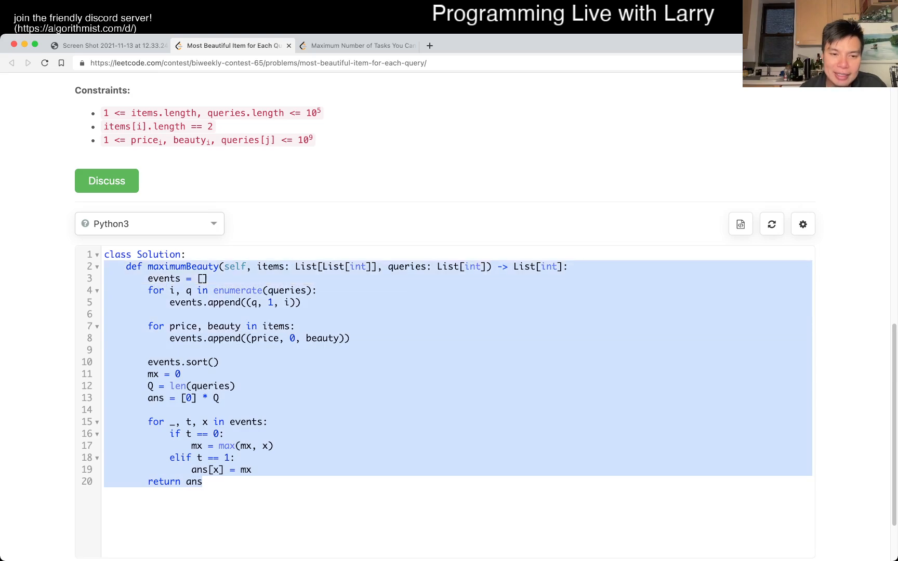
pyautogui.click(181, 375)
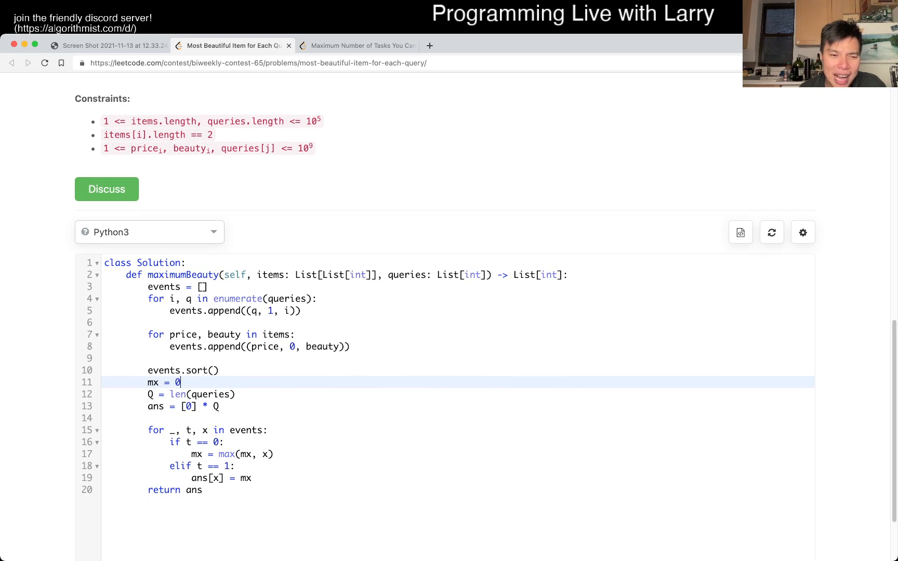
pyautogui.click(388, 275)
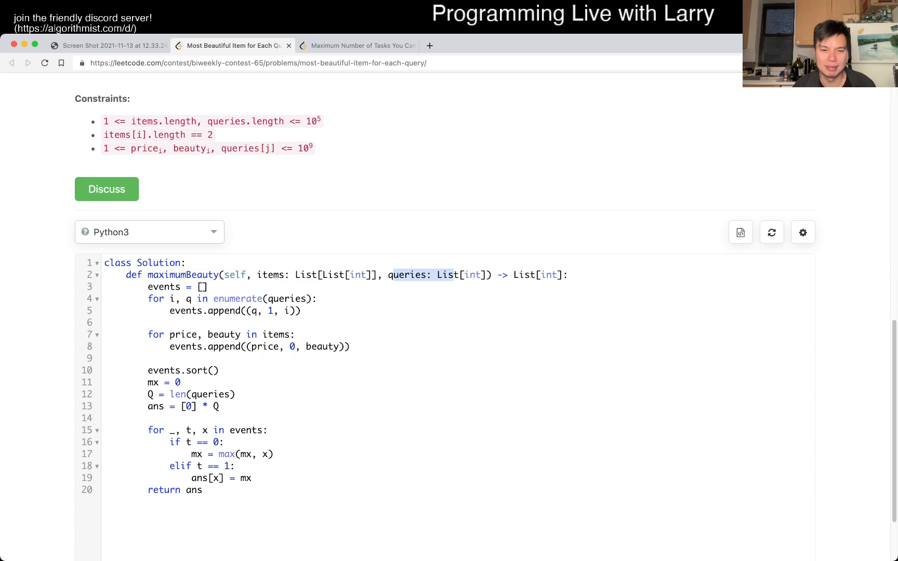
pyautogui.press('Enter')
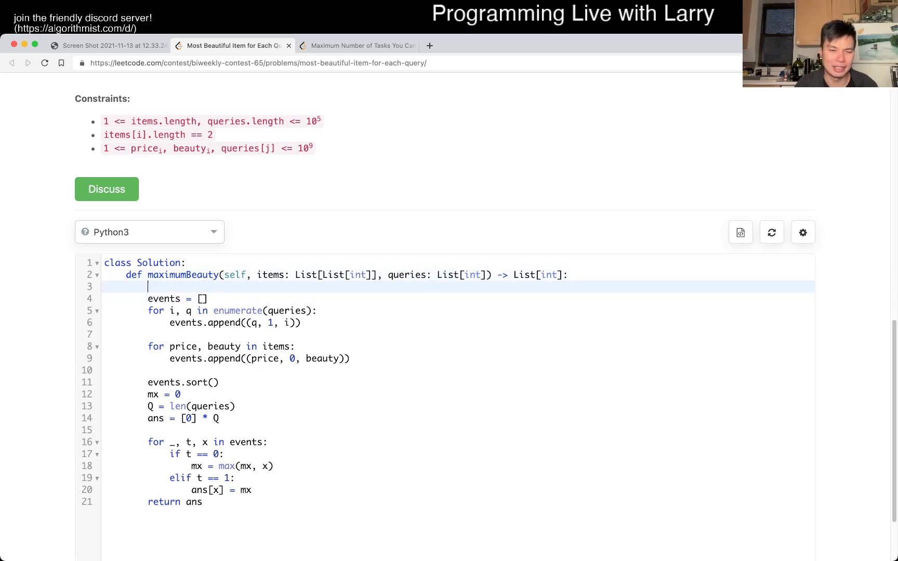
# Add comments: O((N + Q) log (N + Q)) time, possible O(N log N + Q log Q), O(N + Q) space.
pyautogui.write('# O(N)')
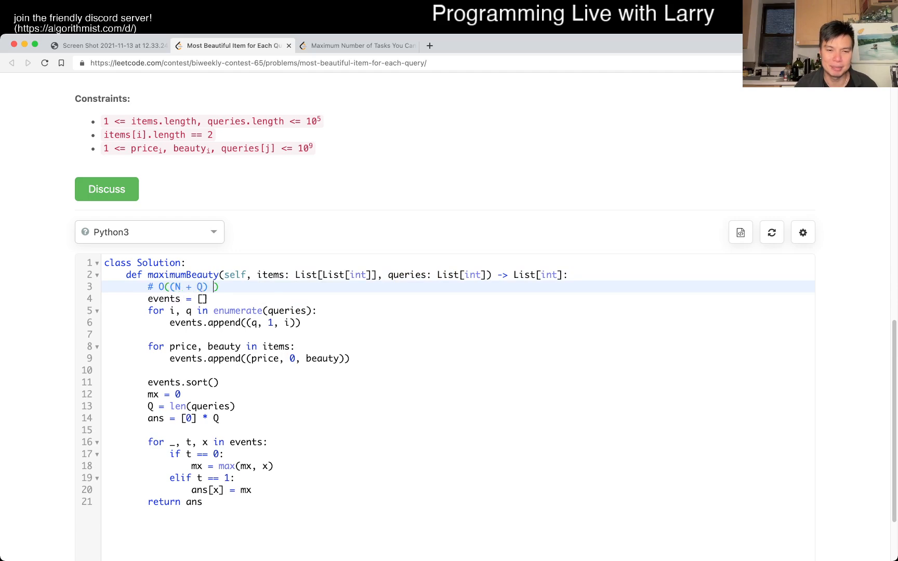
pyautogui.write('log (N + Q)')
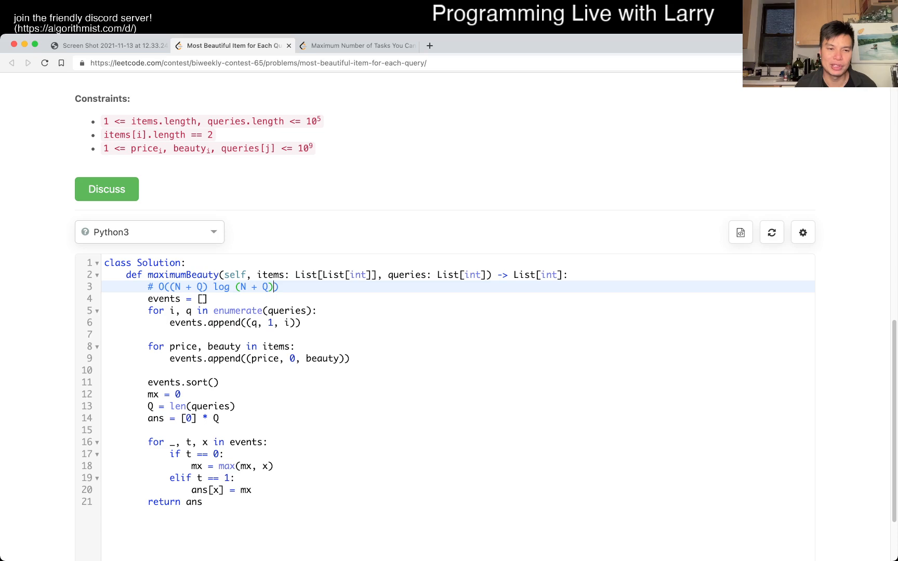
pyautogui.write('# O()')
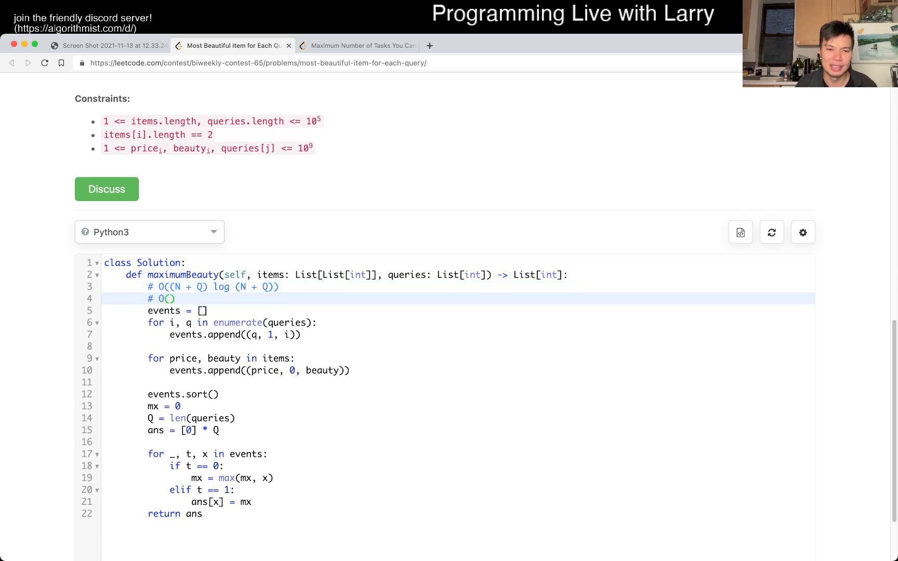
pyautogui.write('N log')
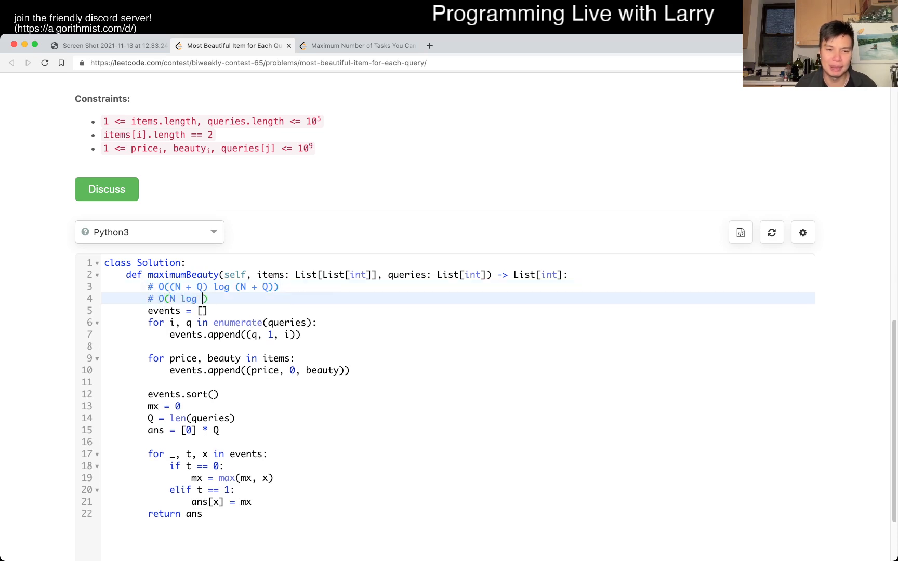
pyautogui.write('N + Q log Q)')
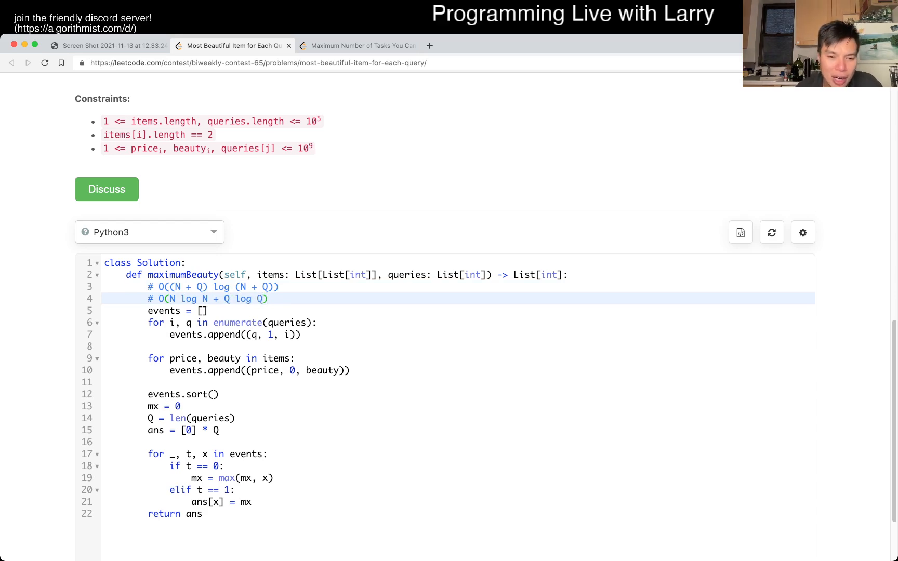
pyautogui.click(105, 347)
pyautogui.write('# O(Q')
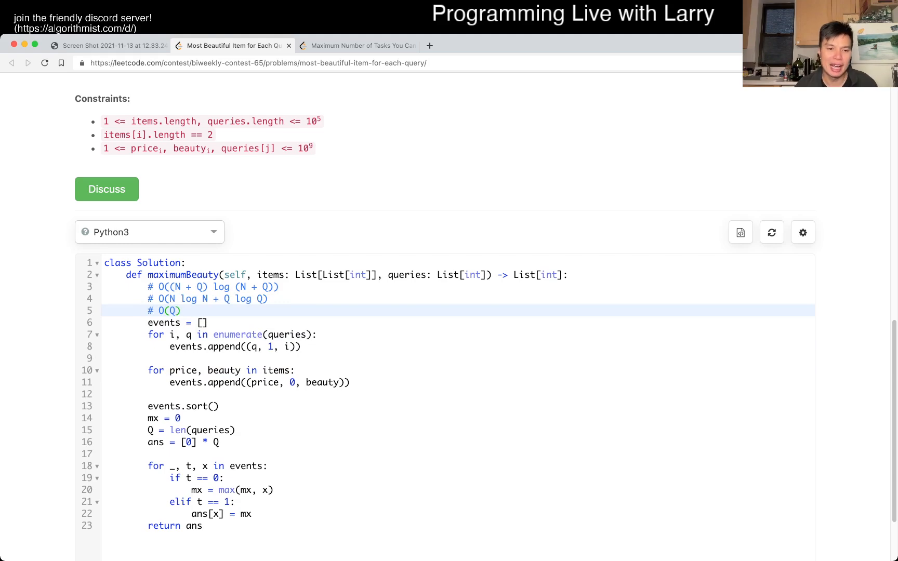
pyautogui.write('N +')
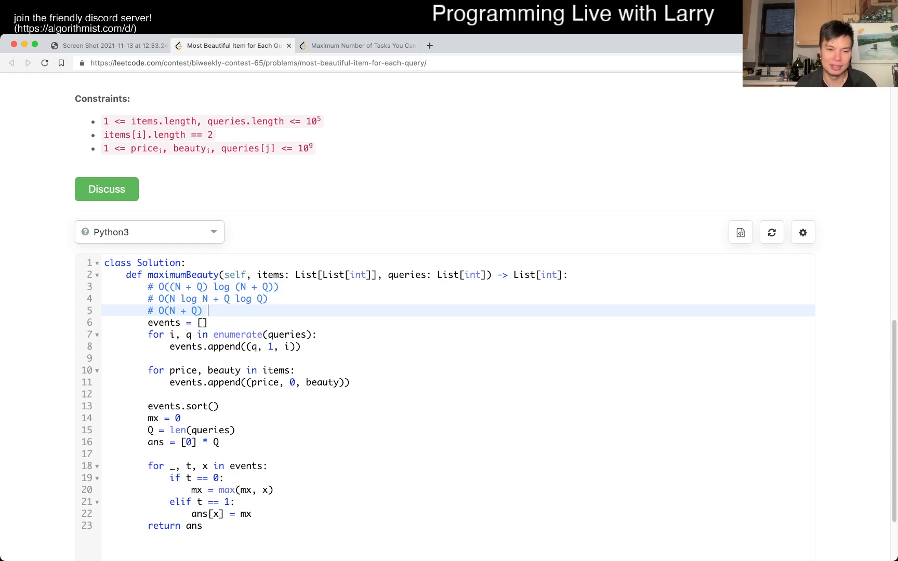
pyautogui.write('space')
pyautogui.click(458, 287)
pyautogui.write(' time')
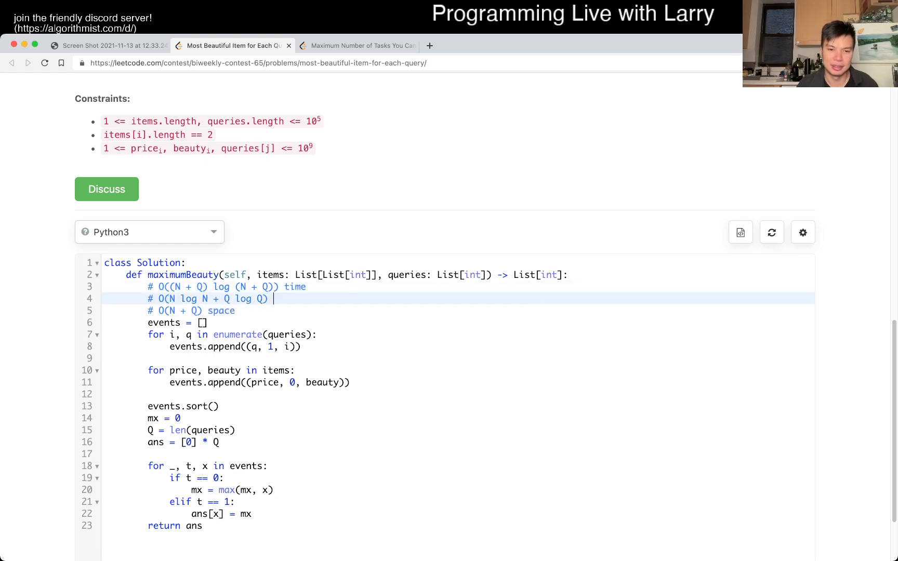
pyautogui.write('possible time')
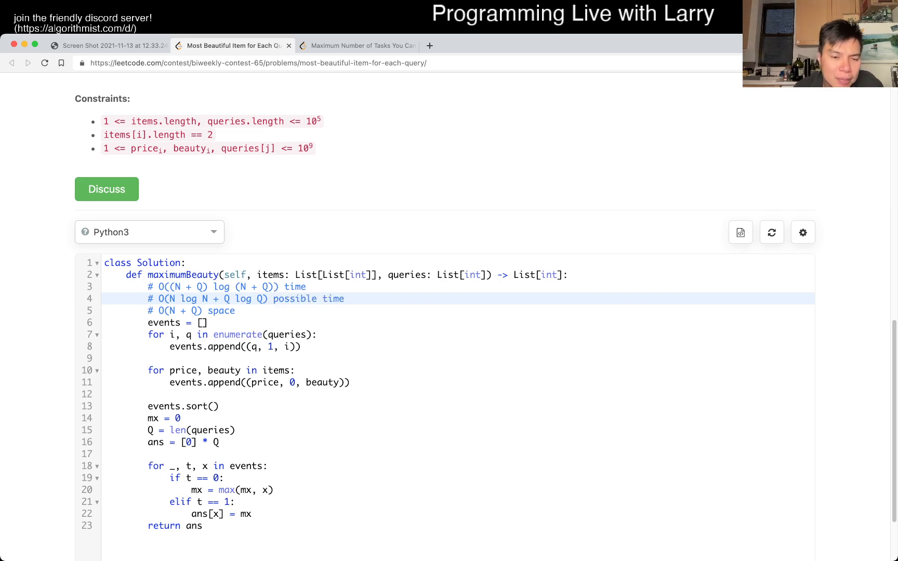
# Scroll down to the Run Code/Submit bar, click it, and scroll back up to Example 1.
pyautogui.scroll(-3)
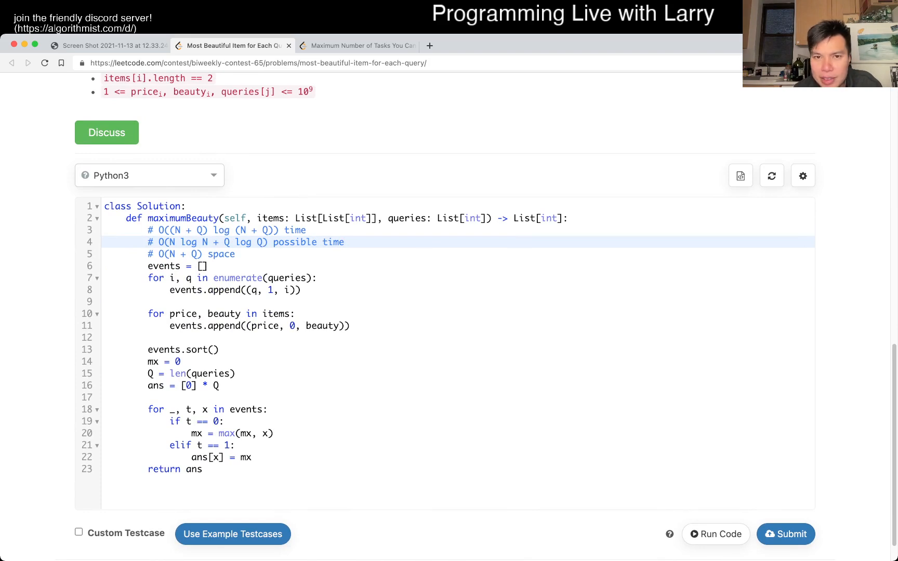
pyautogui.click(342, 241)
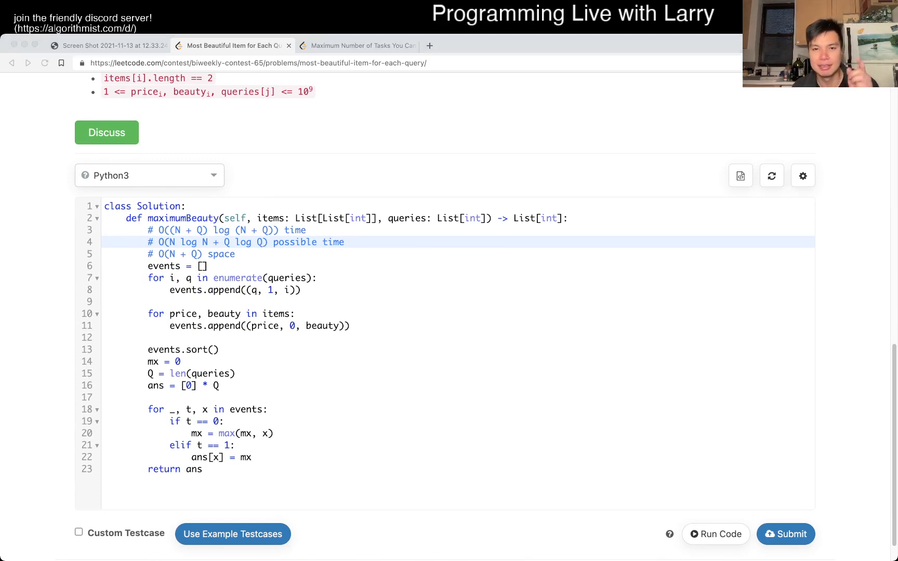
pyautogui.scroll(3)
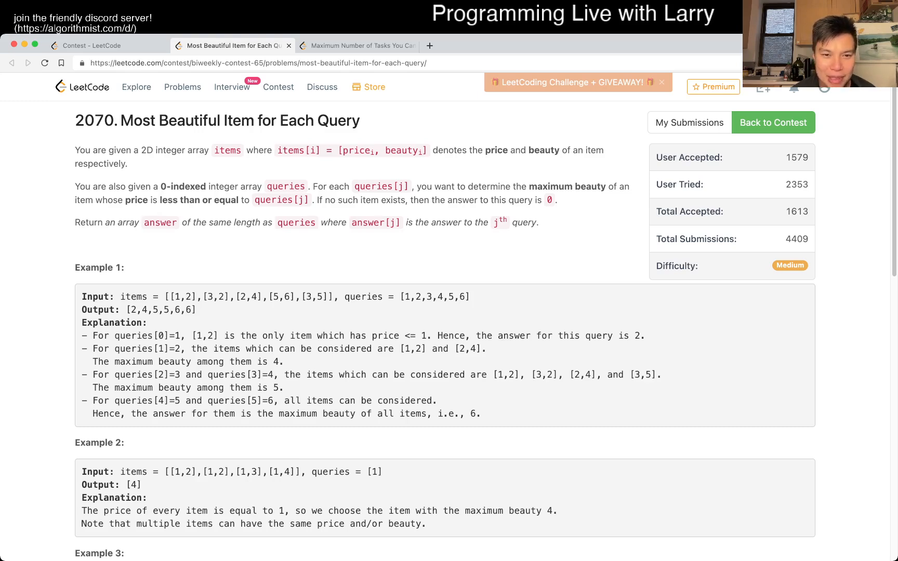
# Scroll through Example 1, then down to the bare maximumBeauty starter body.
pyautogui.scroll(-3)
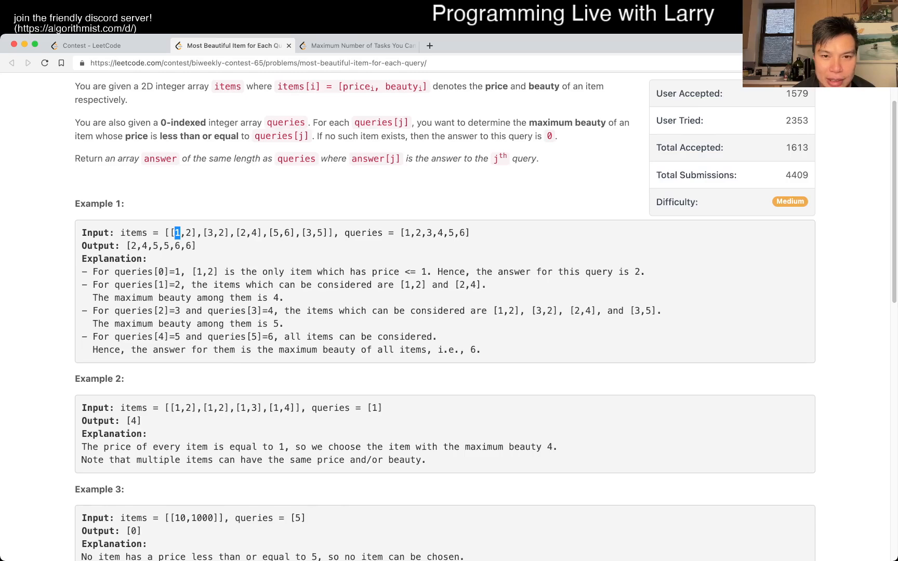
pyautogui.scroll(3)
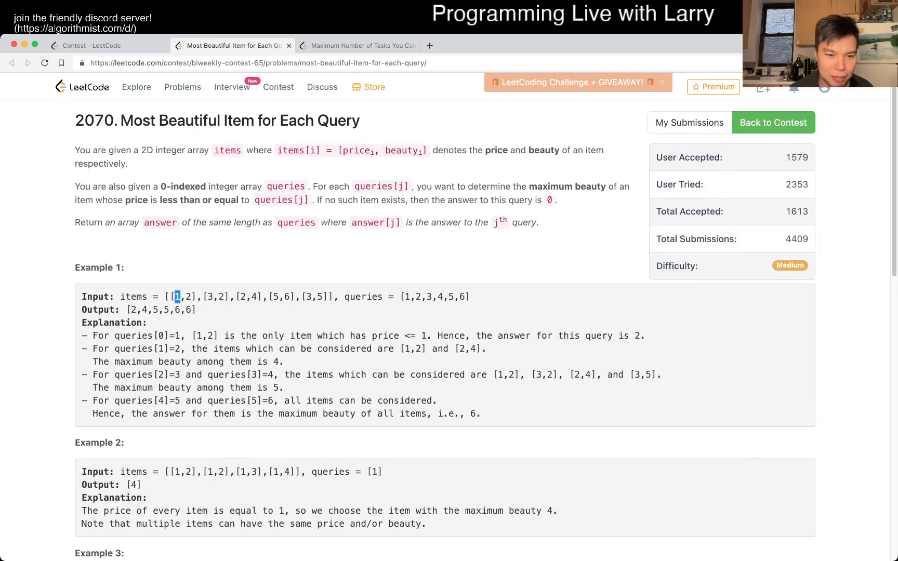
pyautogui.scroll(-3)
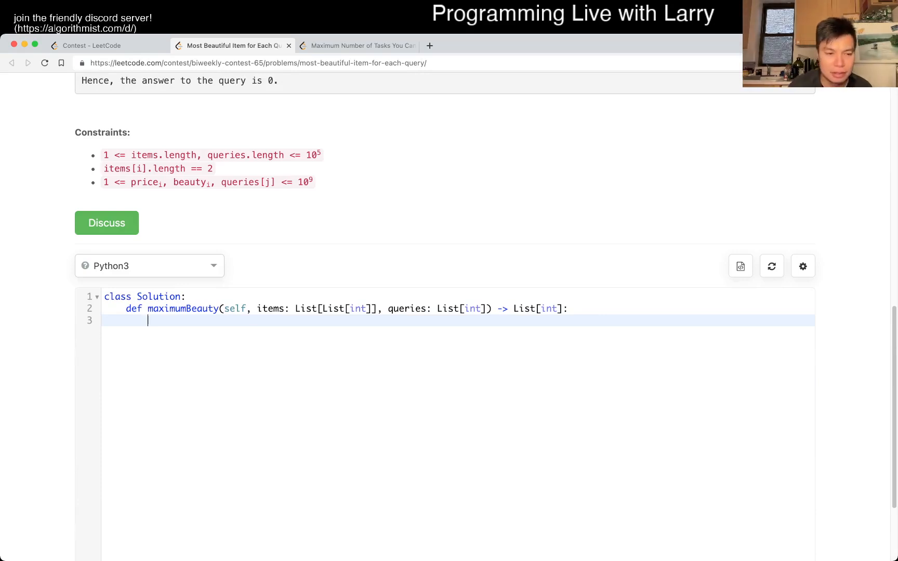
# Collect (q, i) pairs from queries_ into queries via enumerate, then call queries.sort().
pyautogui.write('q =')
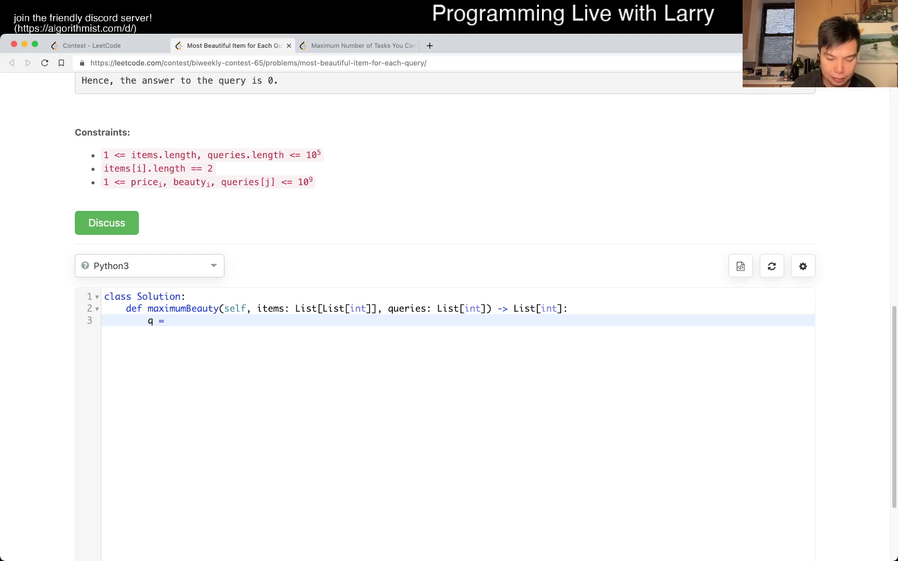
pyautogui.write('[]')
pyautogui.write('for i in queries:')
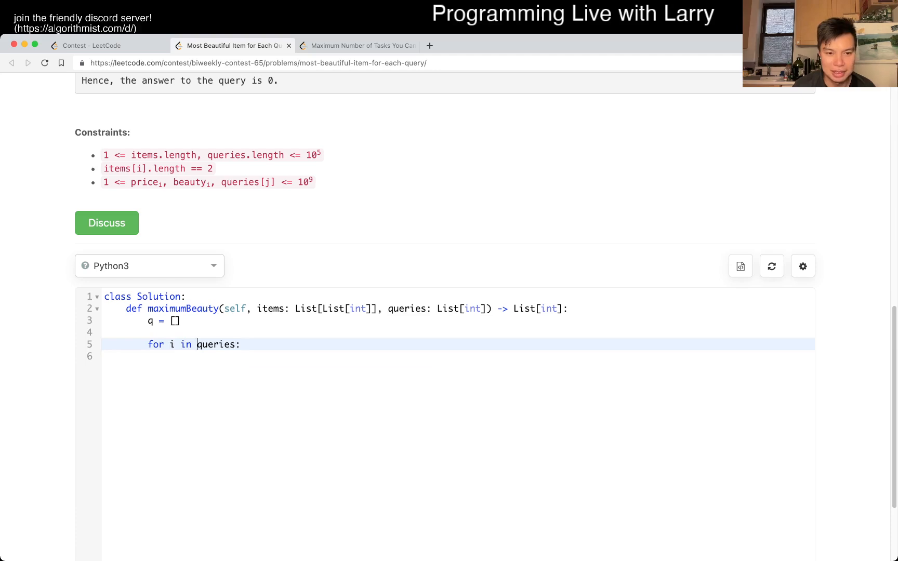
pyautogui.write('enumerate(')
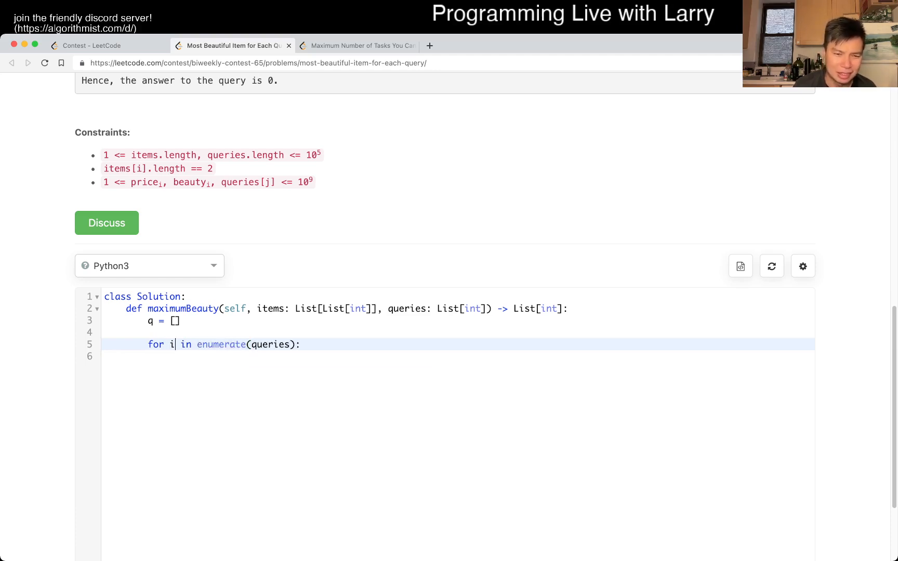
pyautogui.write(', q')
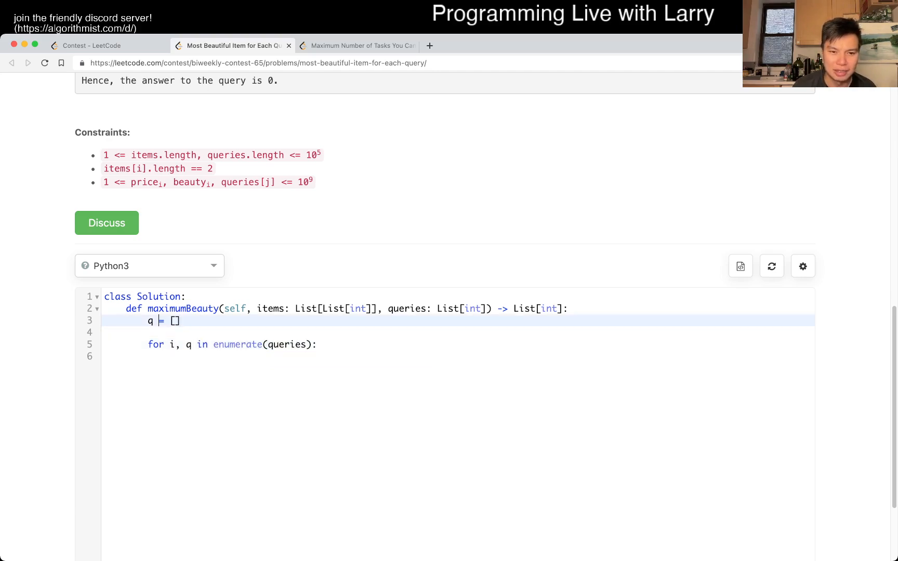
pyautogui.write('uer')
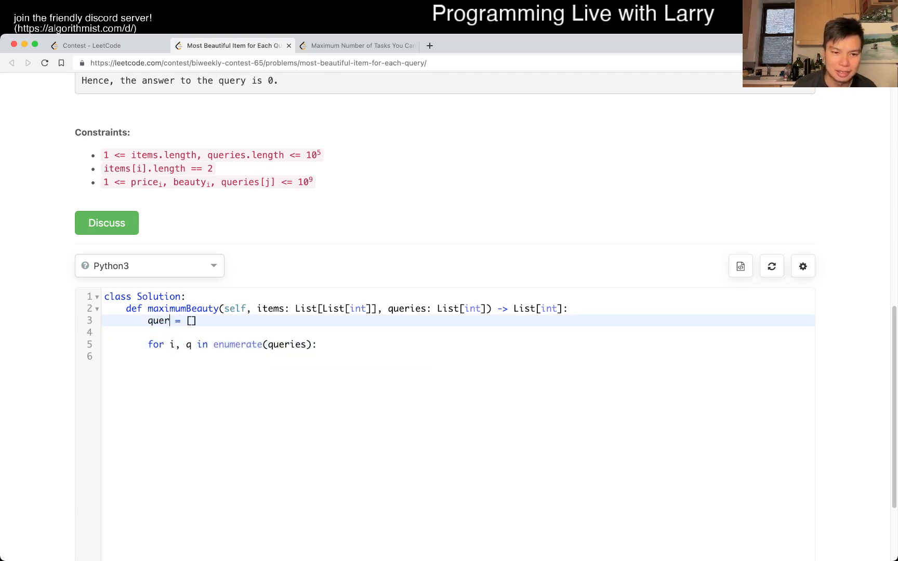
pyautogui.write('ies')
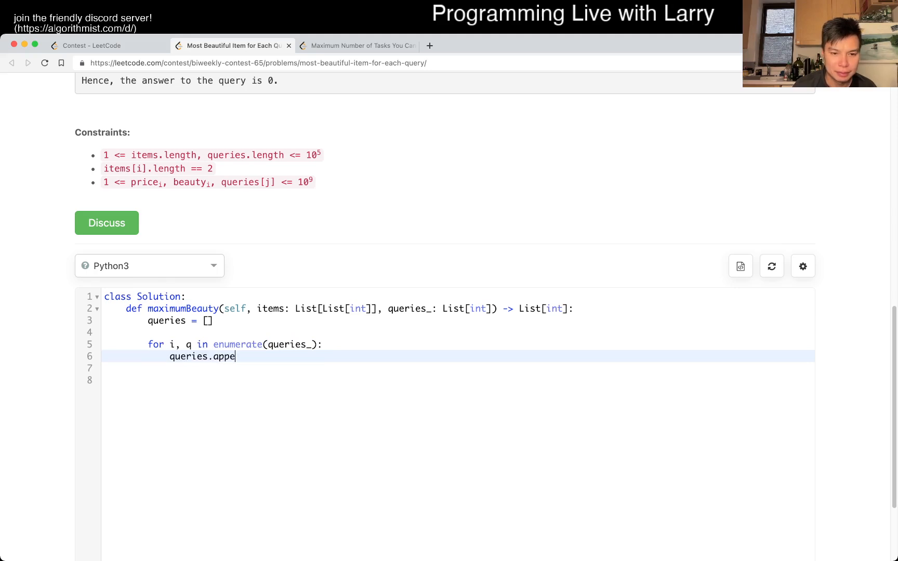
pyautogui.write('nd()')
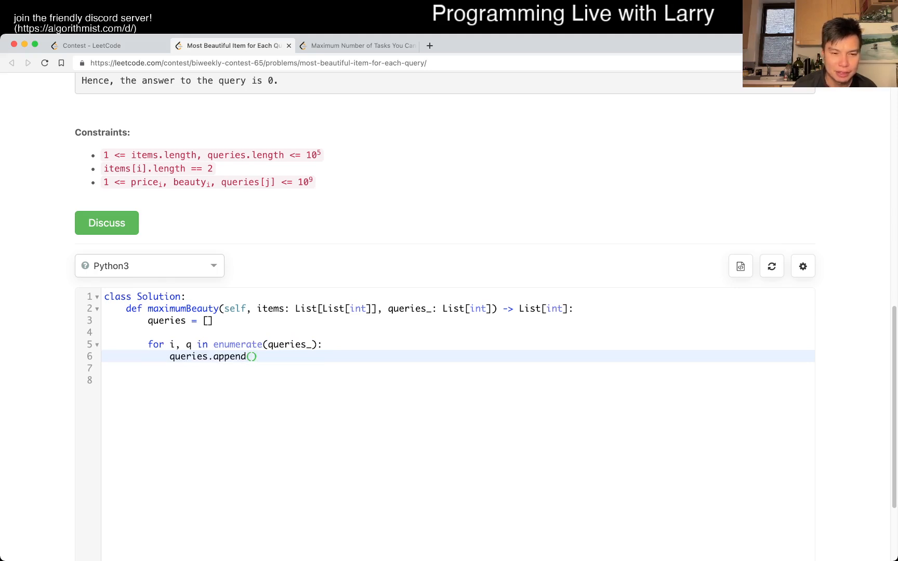
pyautogui.write('(q, i')
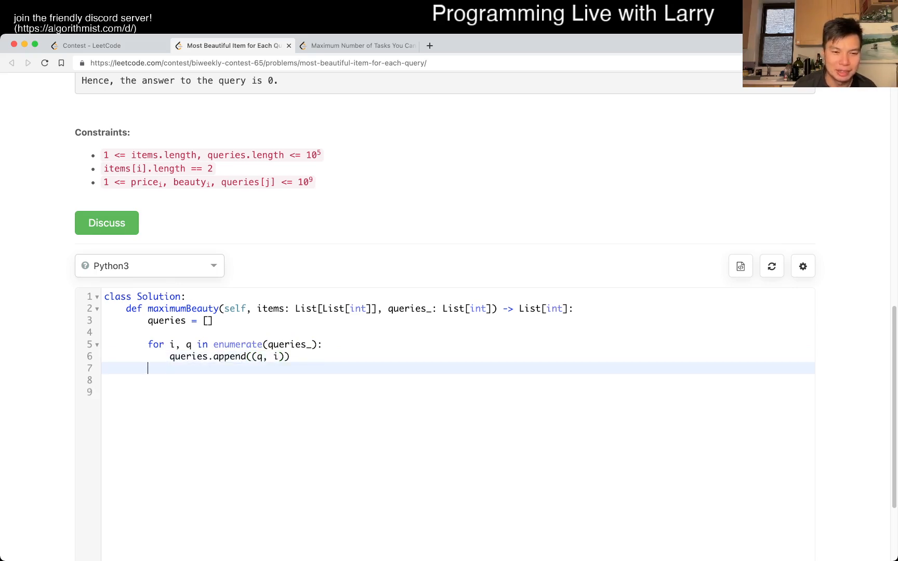
pyautogui.write('queries.sort()')
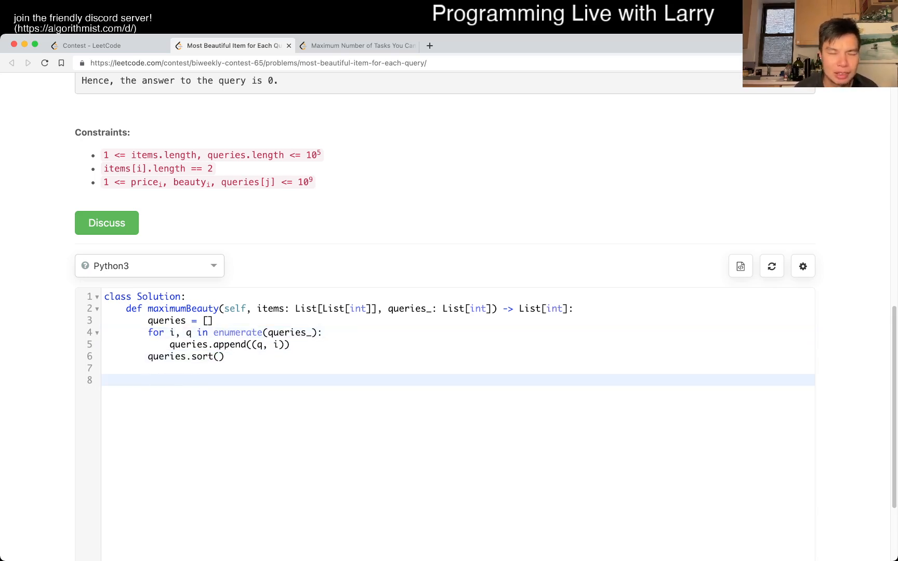
# Rename the list to events, drop underscores from items_ and queries_, and begin an items line.
pyautogui.scroll(3)
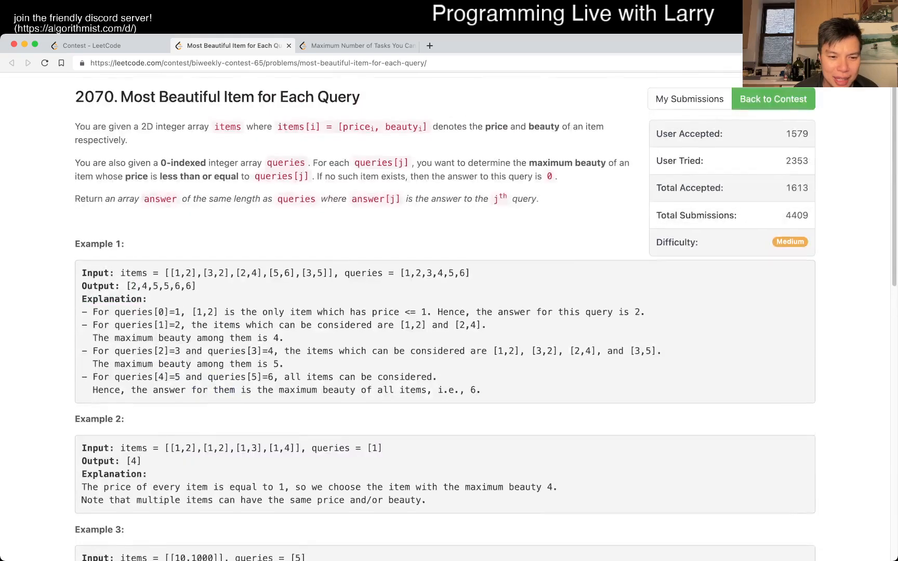
pyautogui.scroll(-3)
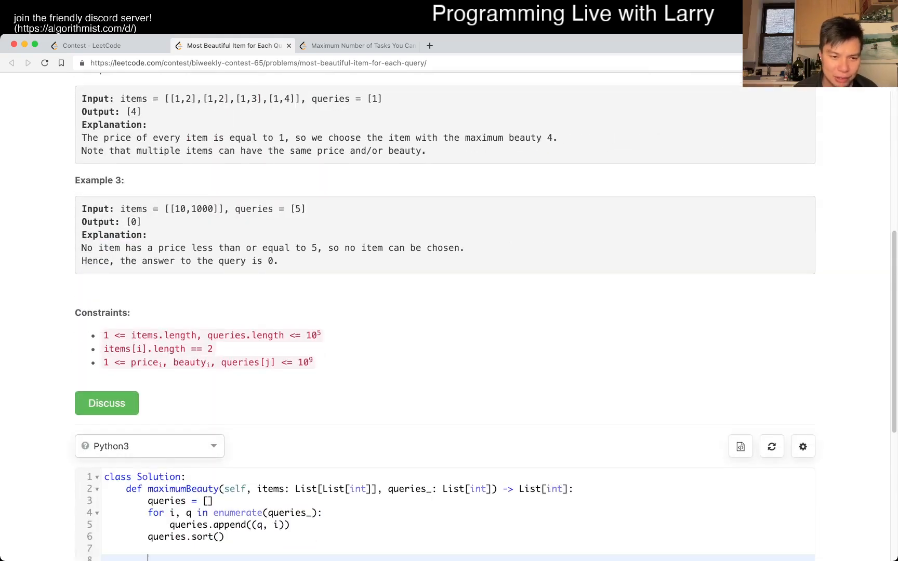
pyautogui.scroll(-3)
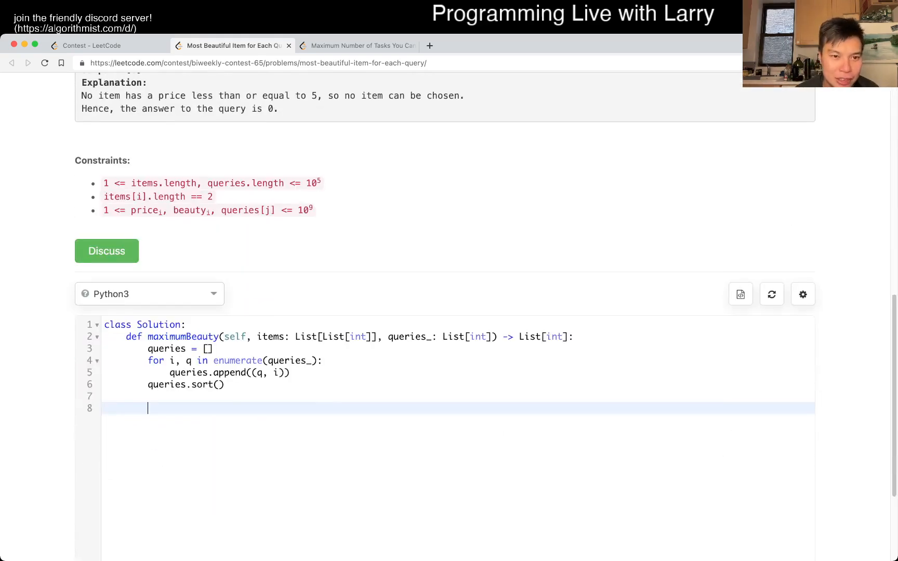
pyautogui.scroll(3)
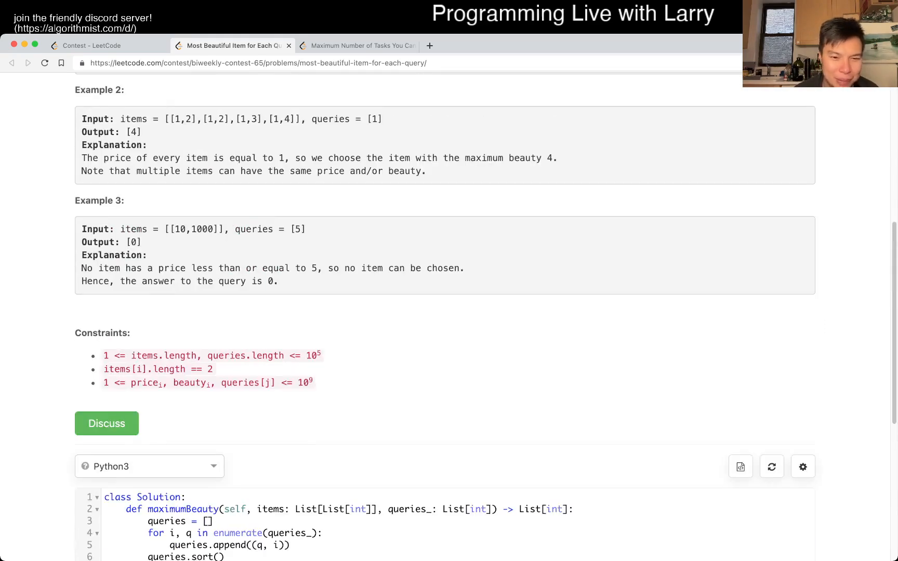
pyautogui.scroll(3)
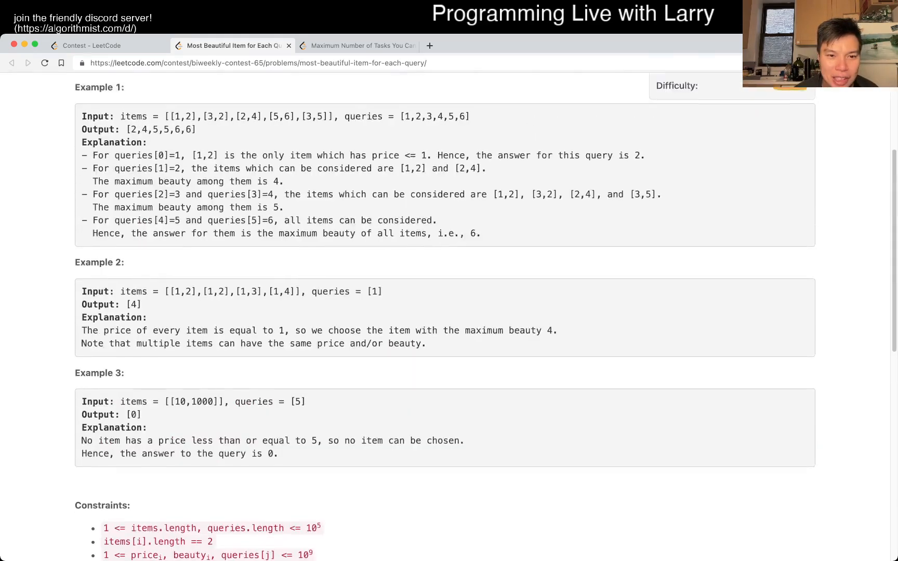
pyautogui.scroll(3)
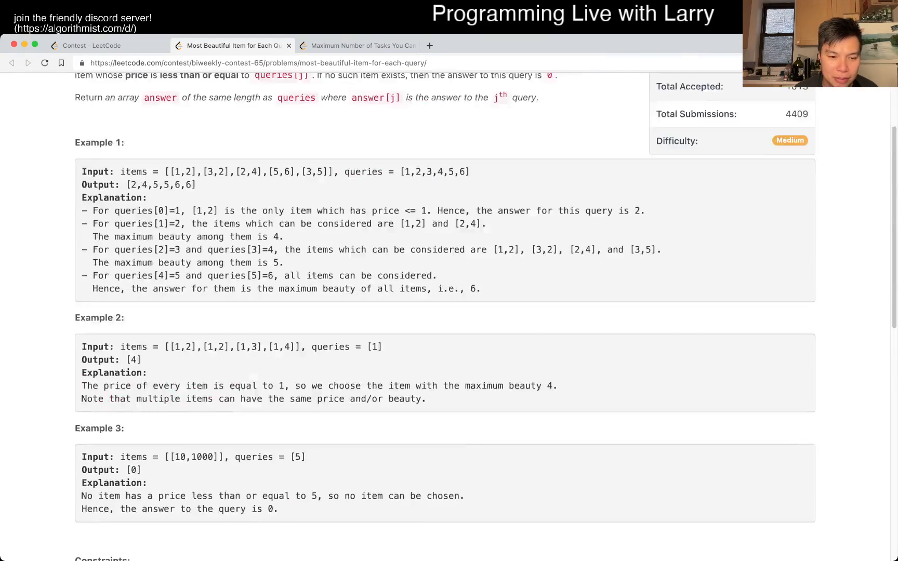
pyautogui.scroll(-3)
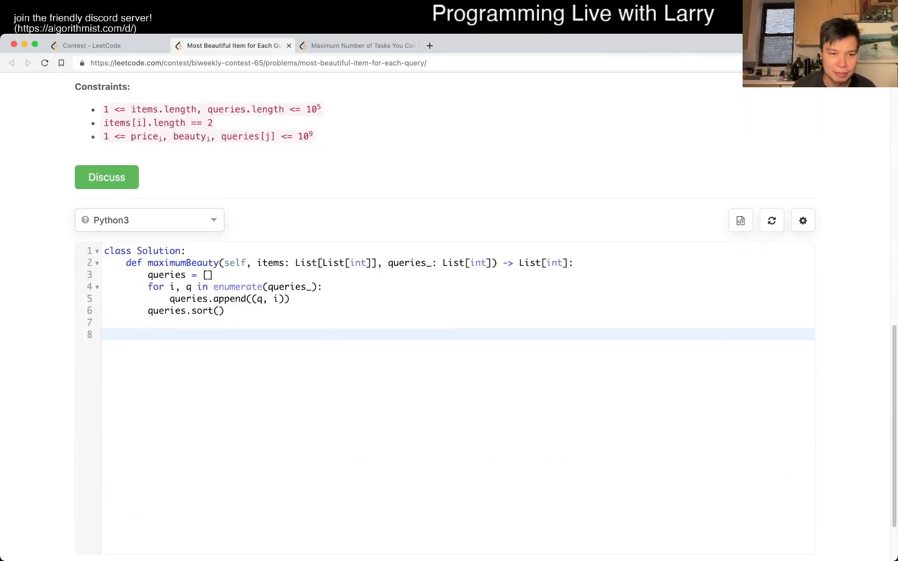
pyautogui.click(148, 263)
pyautogui.write('_')
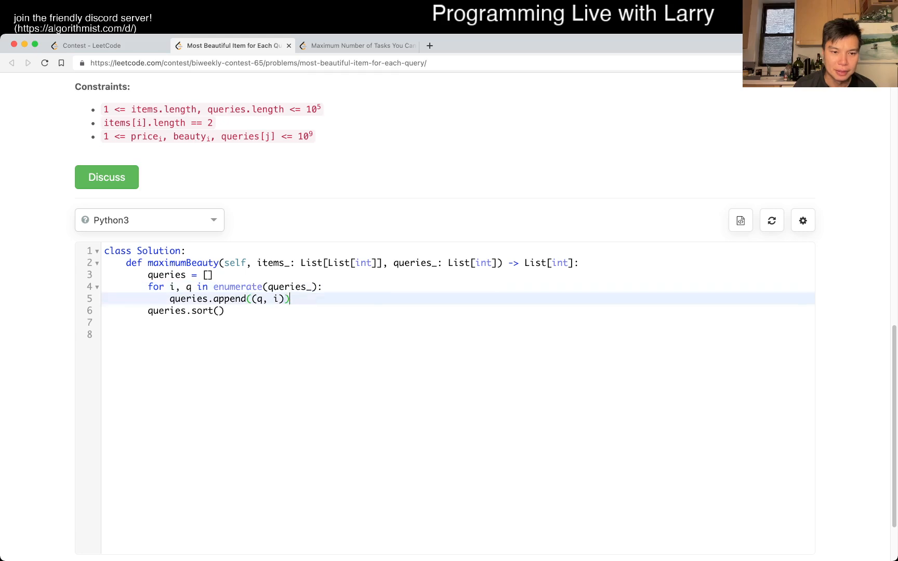
pyautogui.write('item')
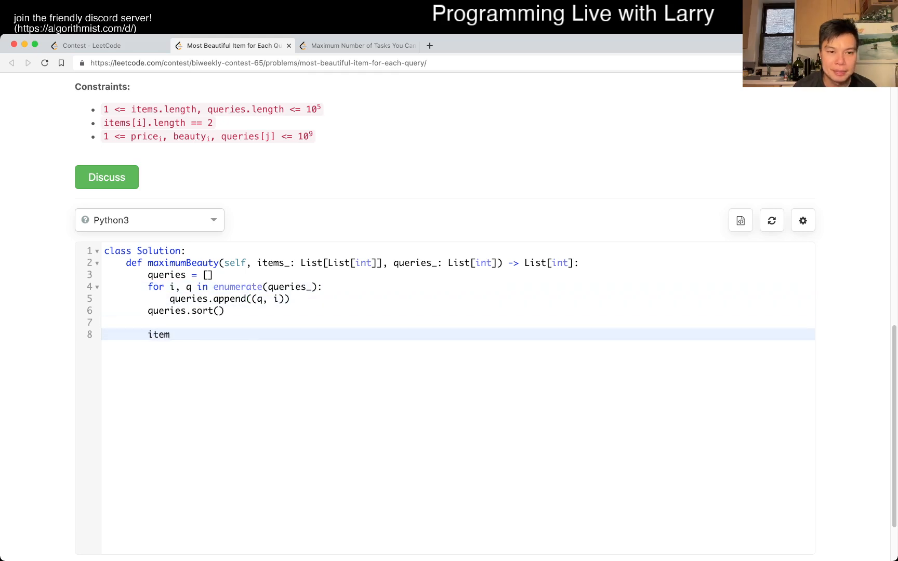
pyautogui.write('s')
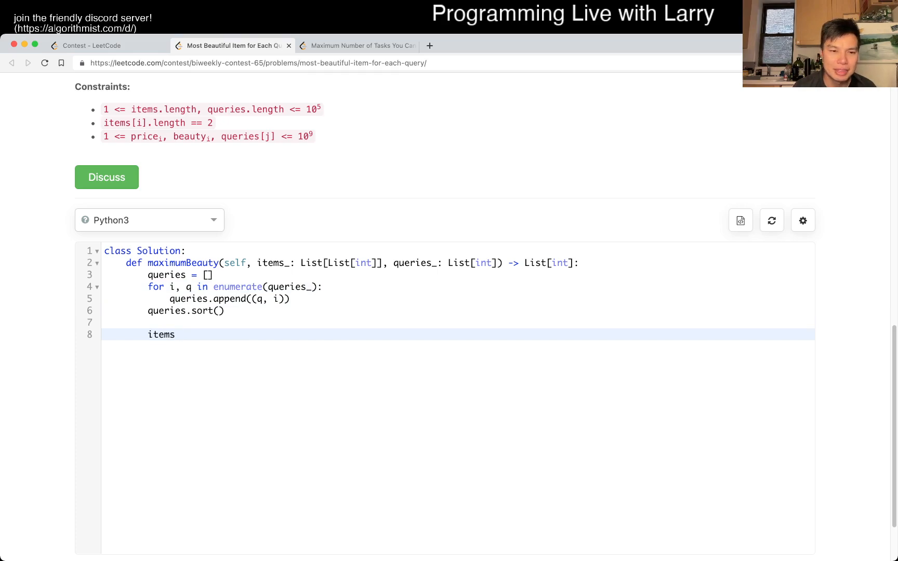
pyautogui.write('even')
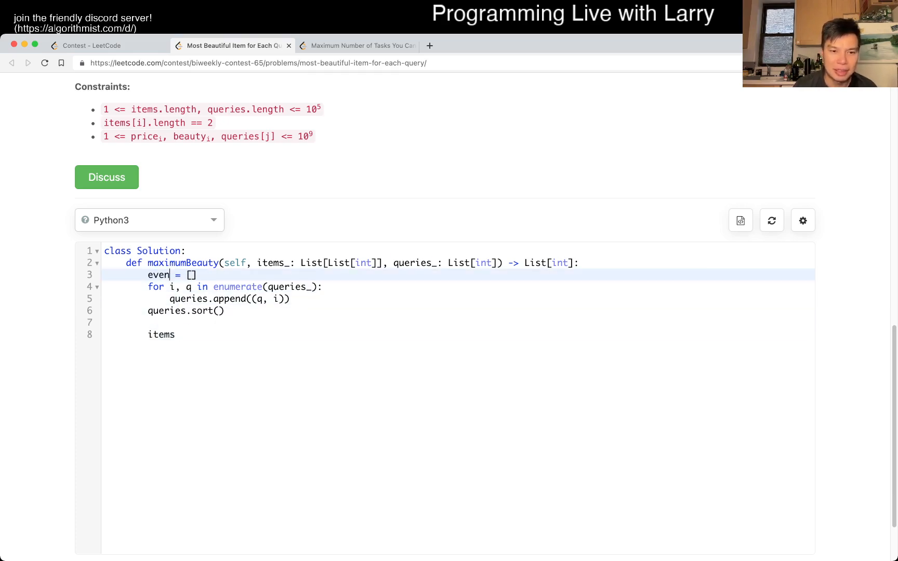
pyautogui.write('ts')
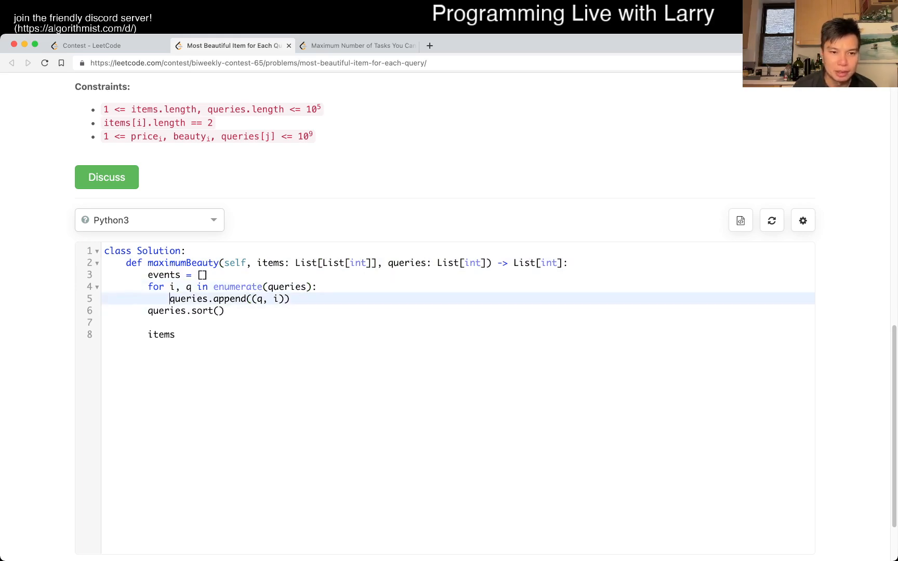
# Change the query append to events.append((q, 1, i)).
pyautogui.write('events')
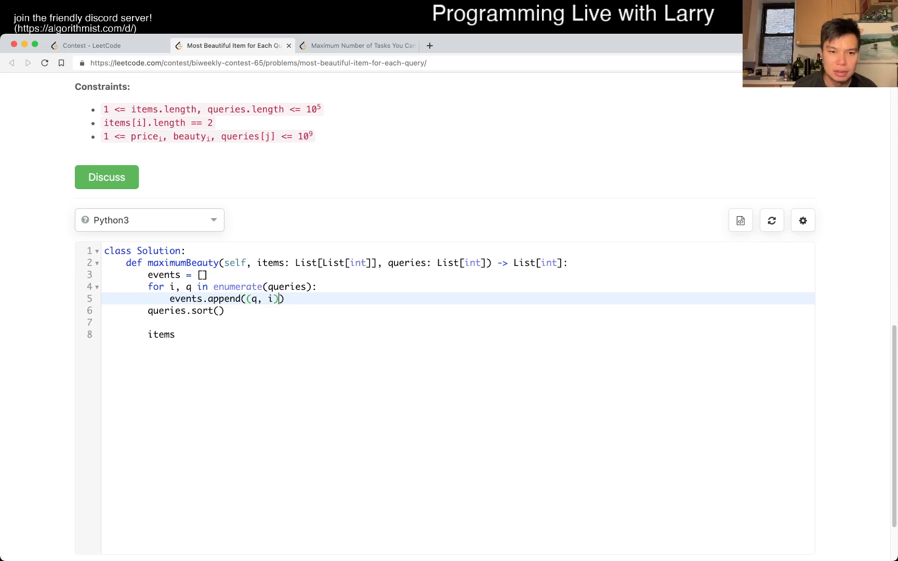
pyautogui.scroll(3)
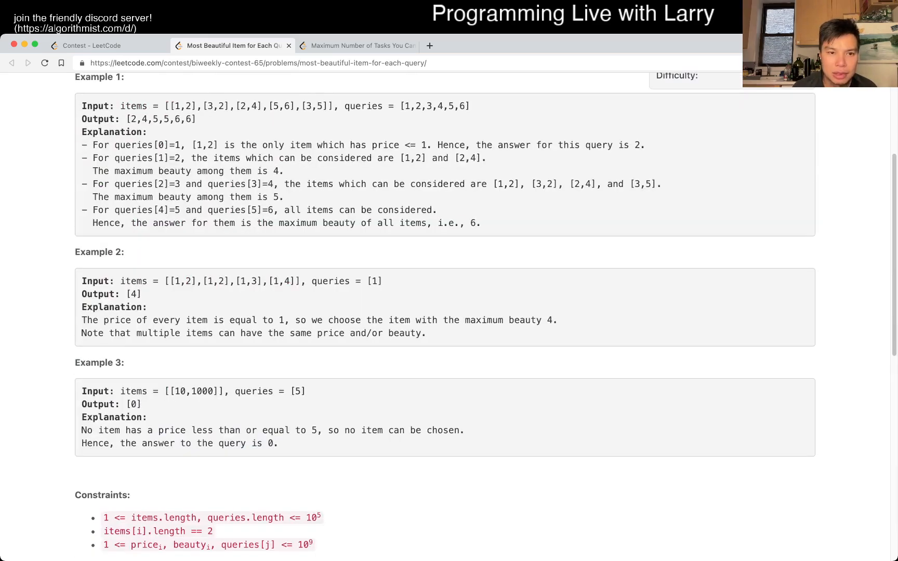
pyautogui.scroll(-3)
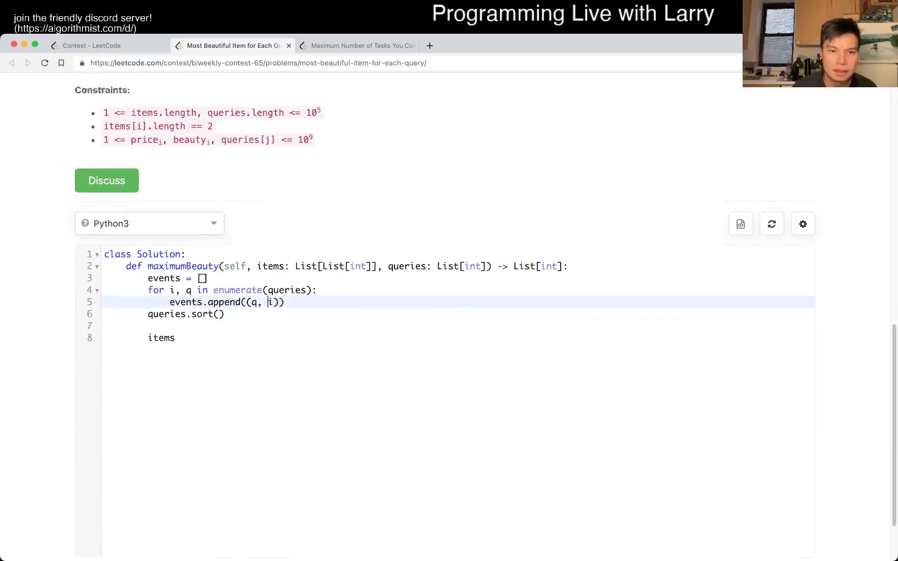
pyautogui.scroll(3)
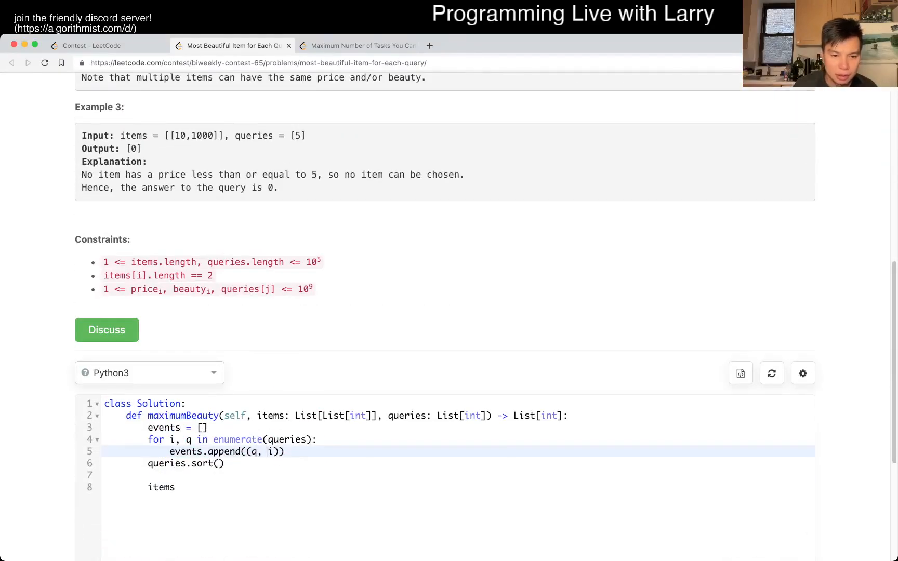
pyautogui.write('1,')
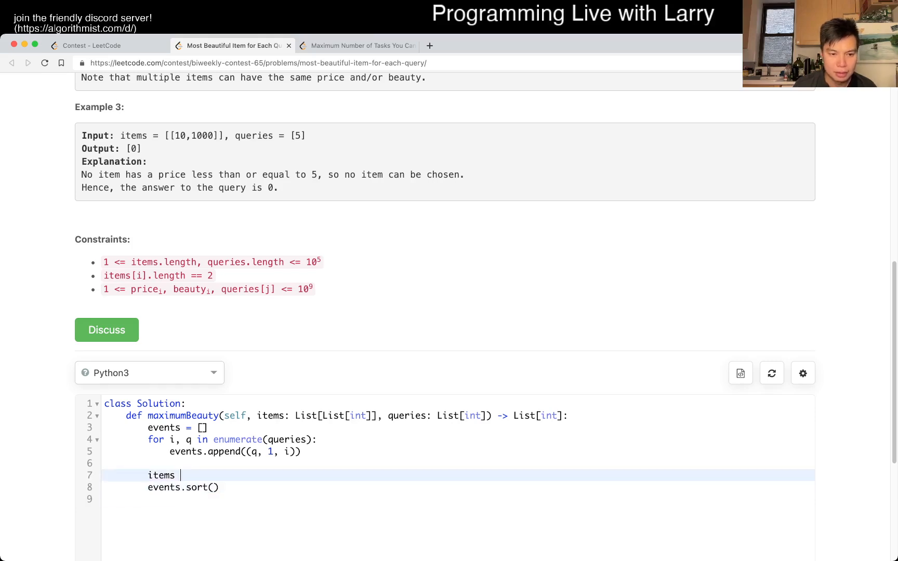
# Add a 'for price, beauty in items' loop header.
pyautogui.write('for i')
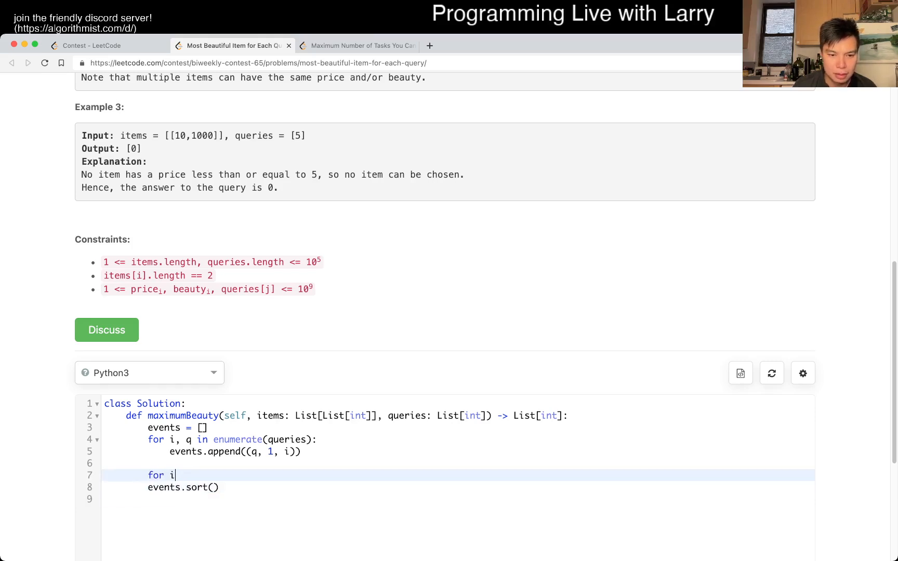
pyautogui.write(',')
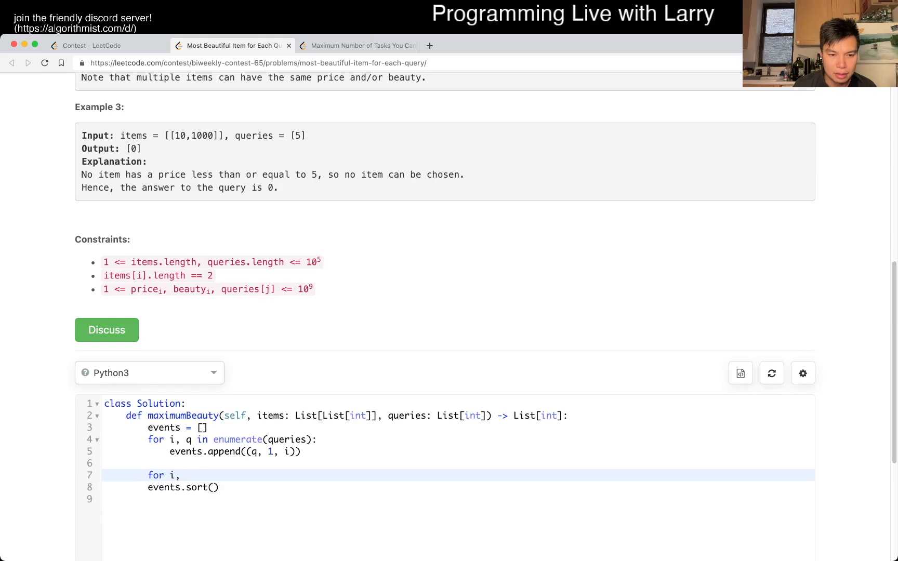
pyautogui.write('item in enumerate(')
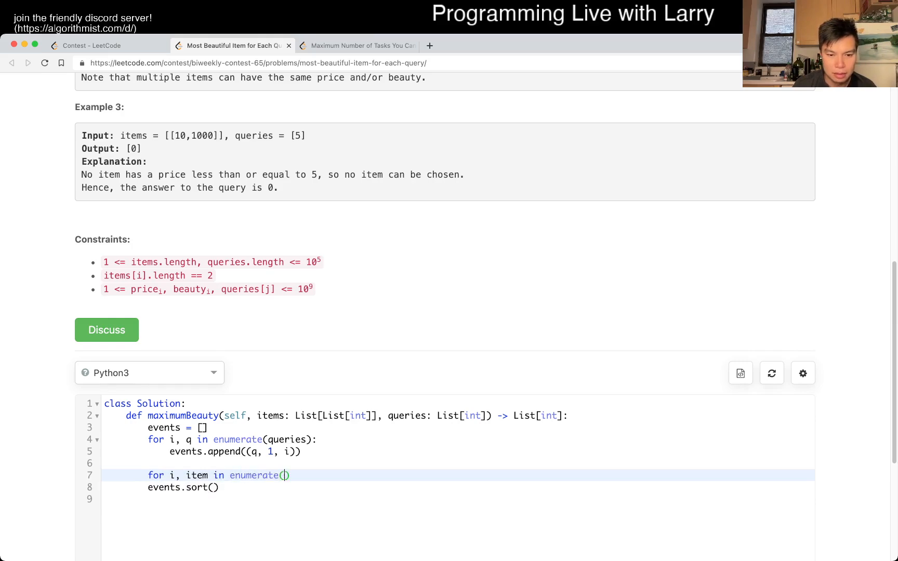
pyautogui.write('items):')
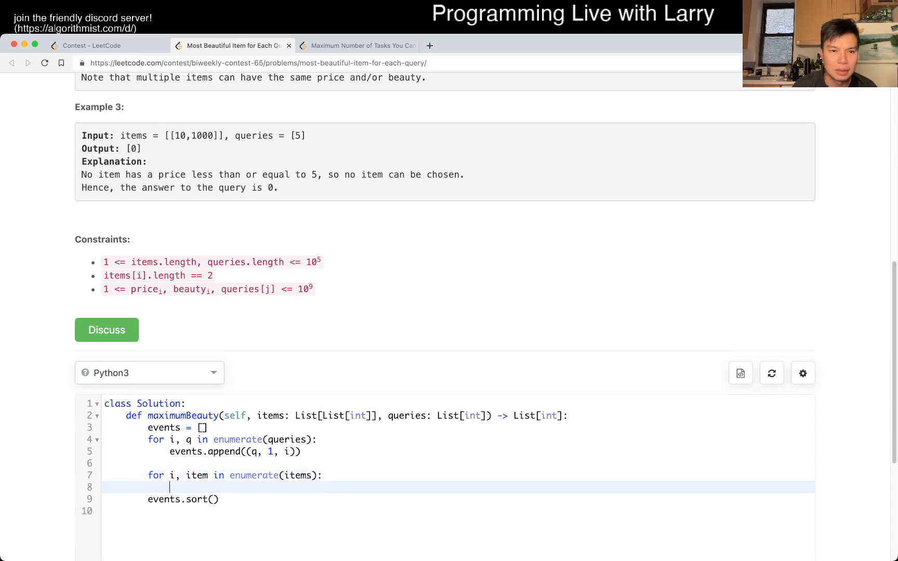
pyautogui.scroll(-3)
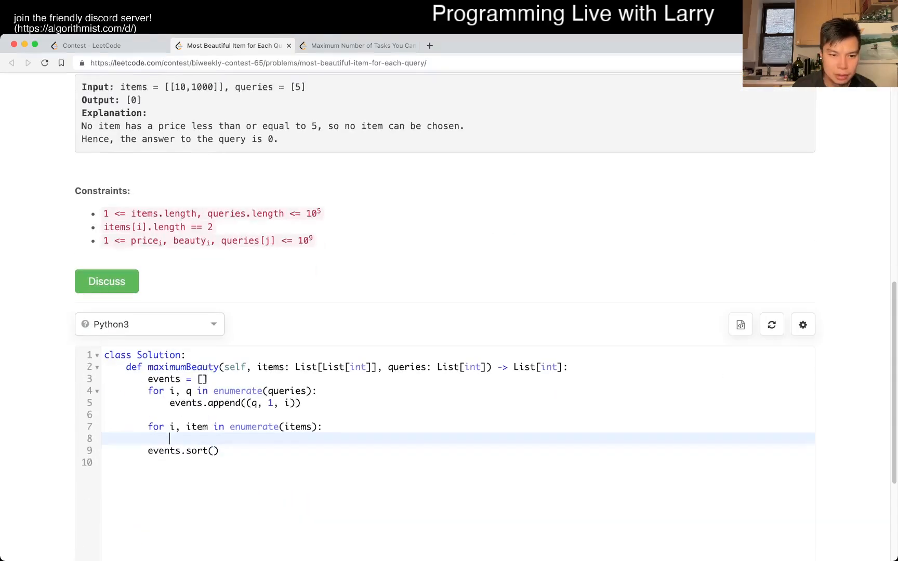
pyautogui.write('(p)')
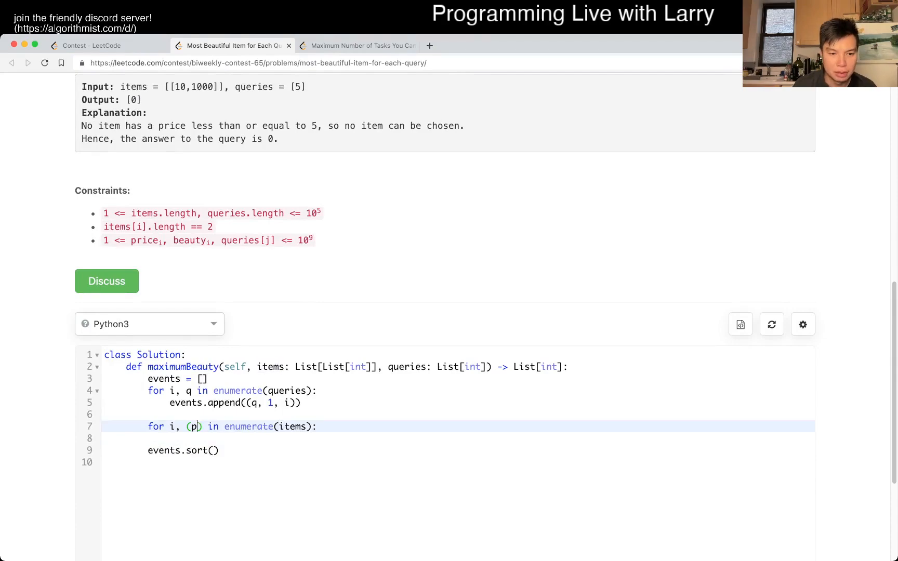
pyautogui.write(', q')
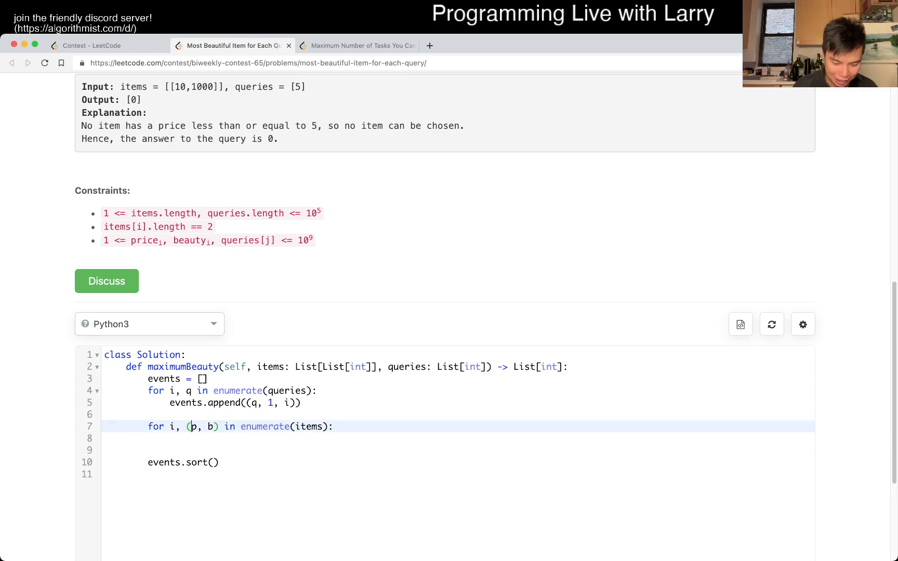
pyautogui.write('rice')
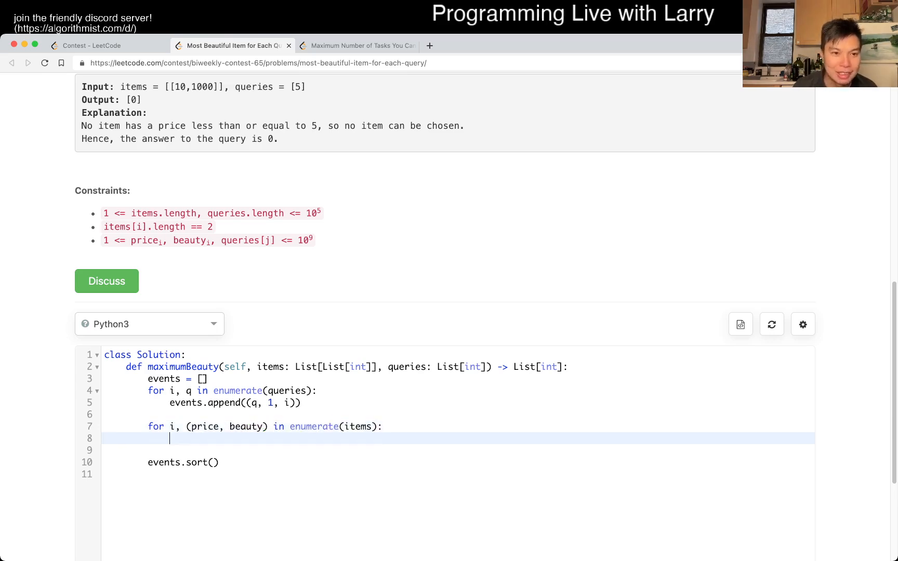
pyautogui.scroll(3)
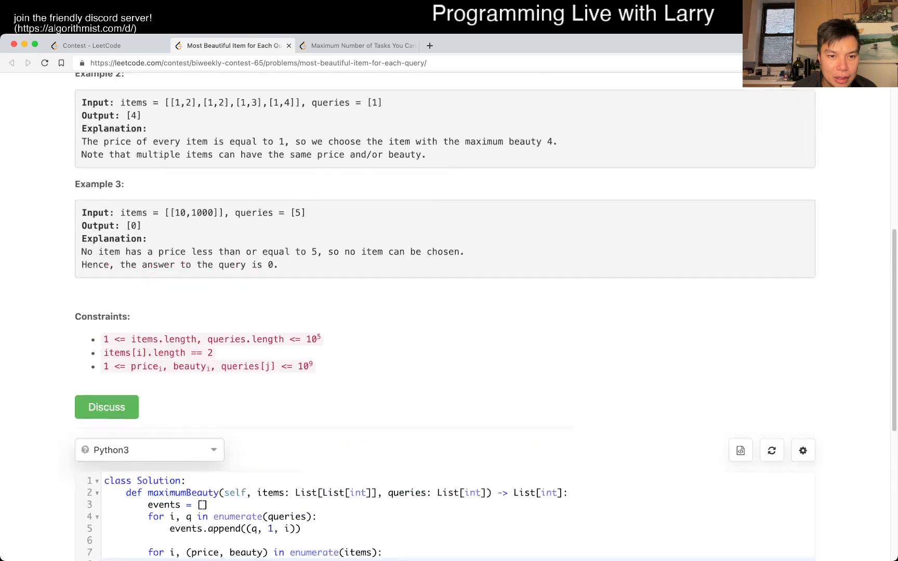
pyautogui.scroll(-3)
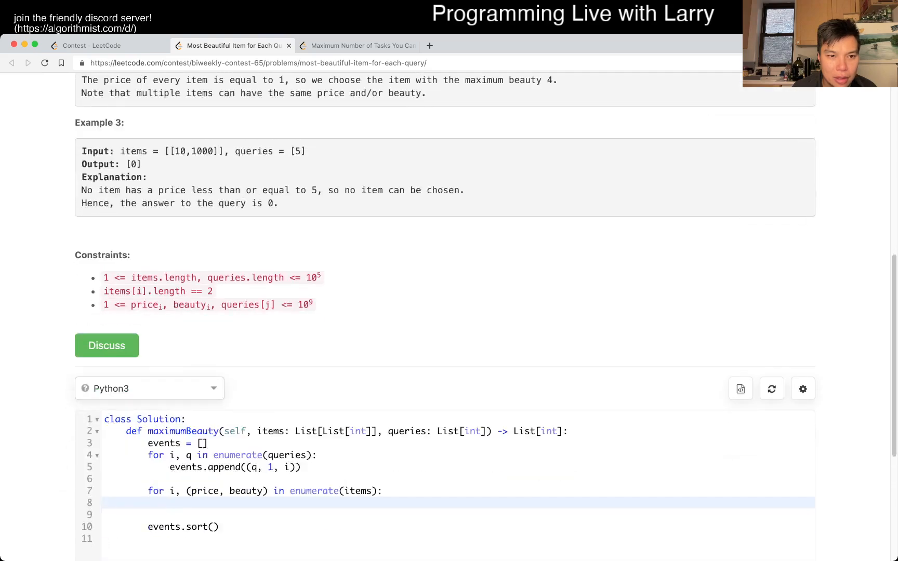
pyautogui.scroll(3)
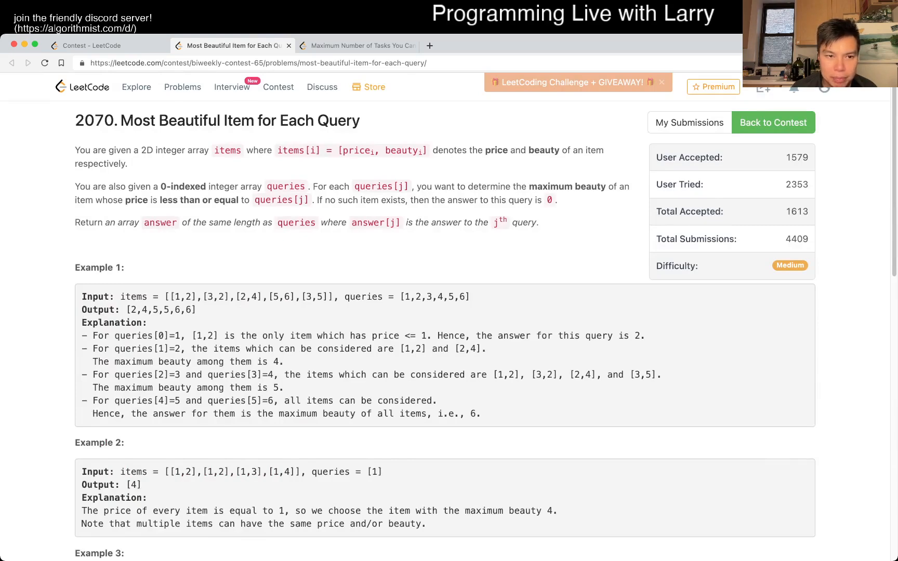
pyautogui.scroll(-3)
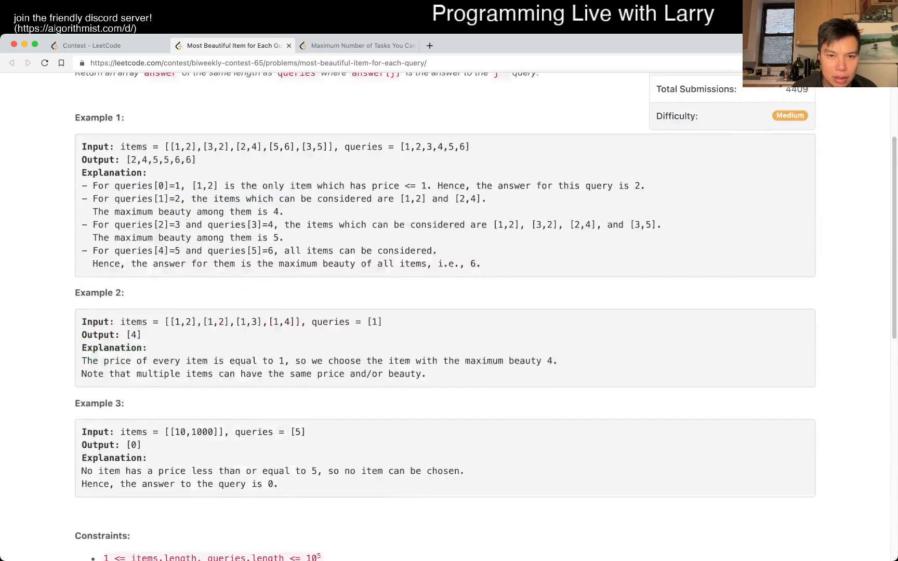
pyautogui.scroll(3)
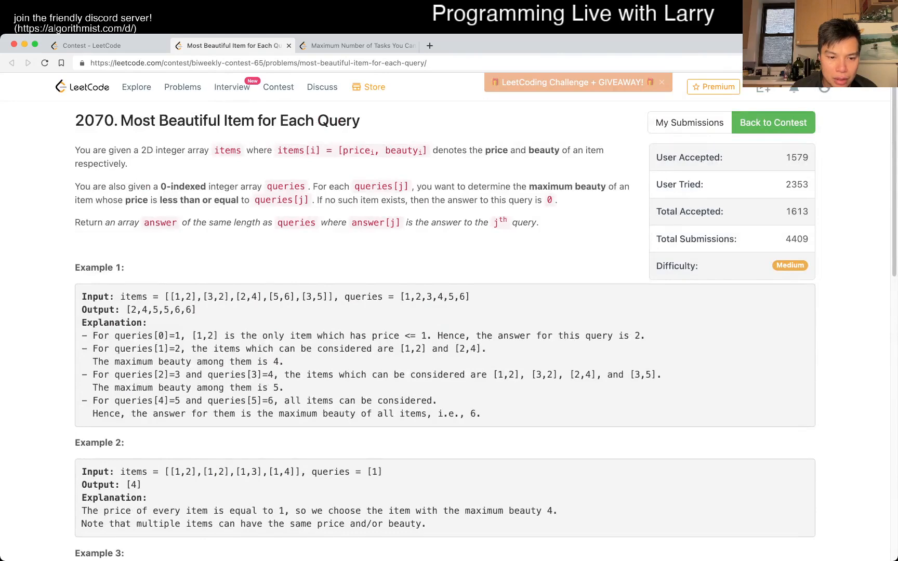
pyautogui.scroll(-3)
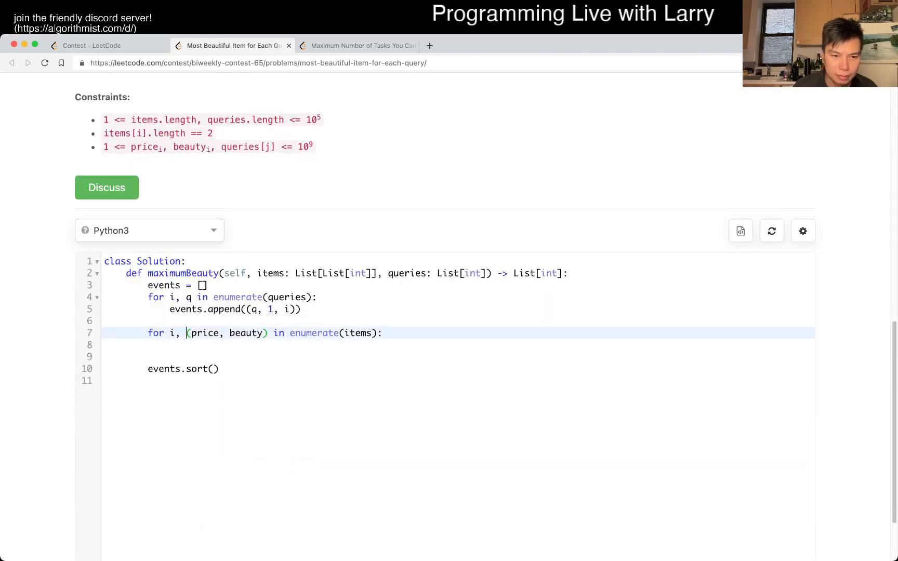
pyautogui.write('price, beauty')
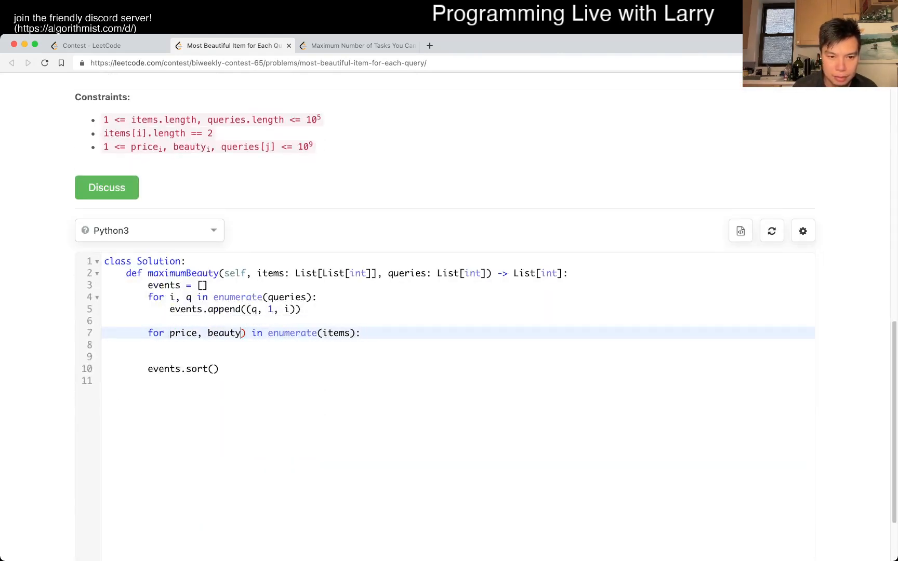
pyautogui.press('Backspace')
pyautogui.write('event')
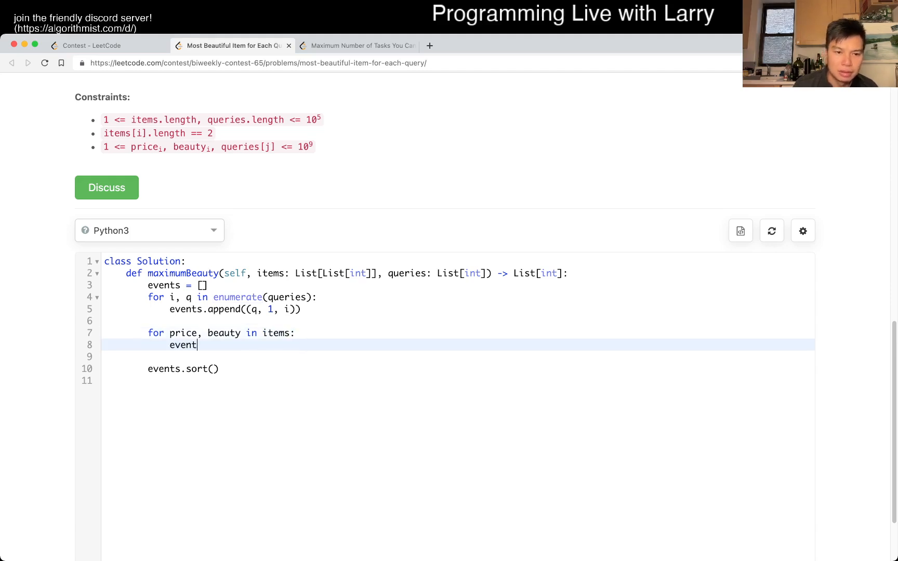
# Append (price, 0, beauty) events in that loop and begin a new for line after sorting.
pyautogui.write('s.append(()')
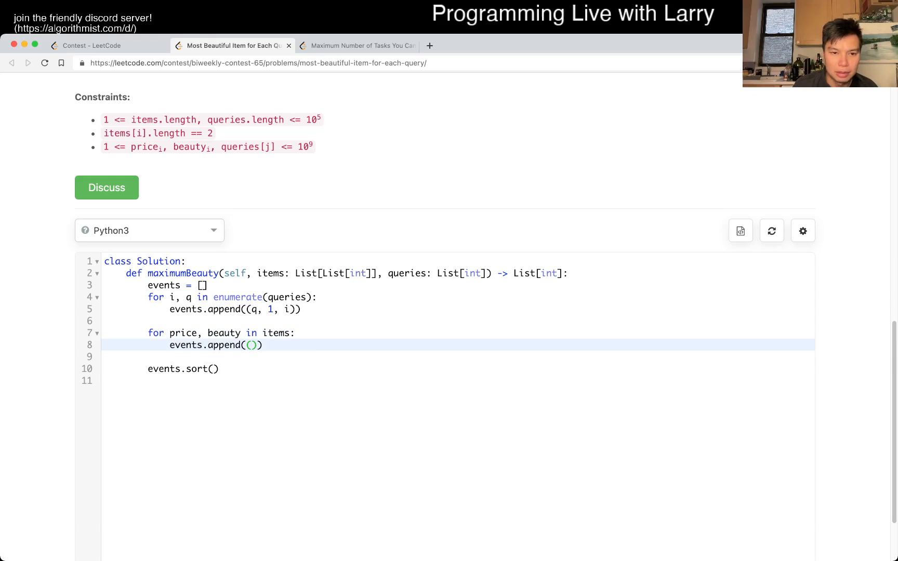
pyautogui.write('price, beau')
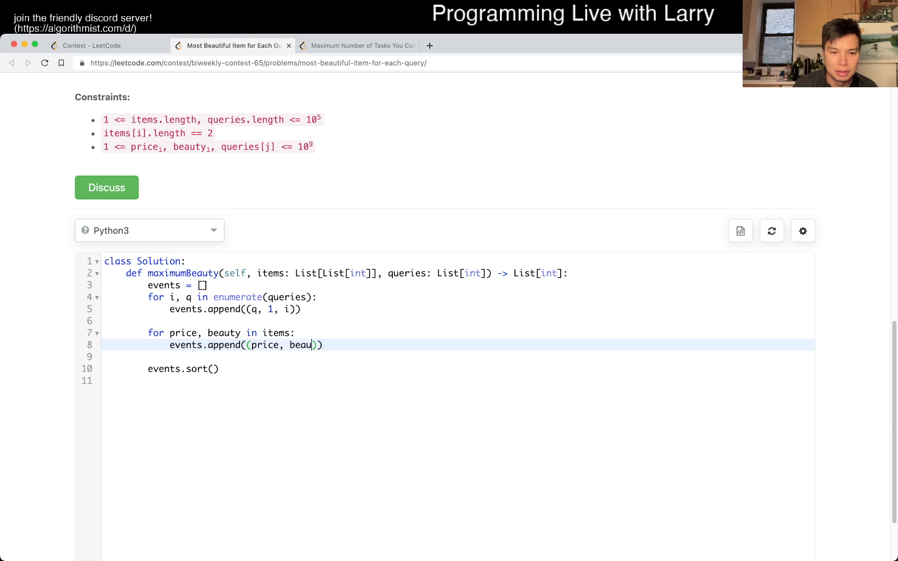
pyautogui.write('ty')
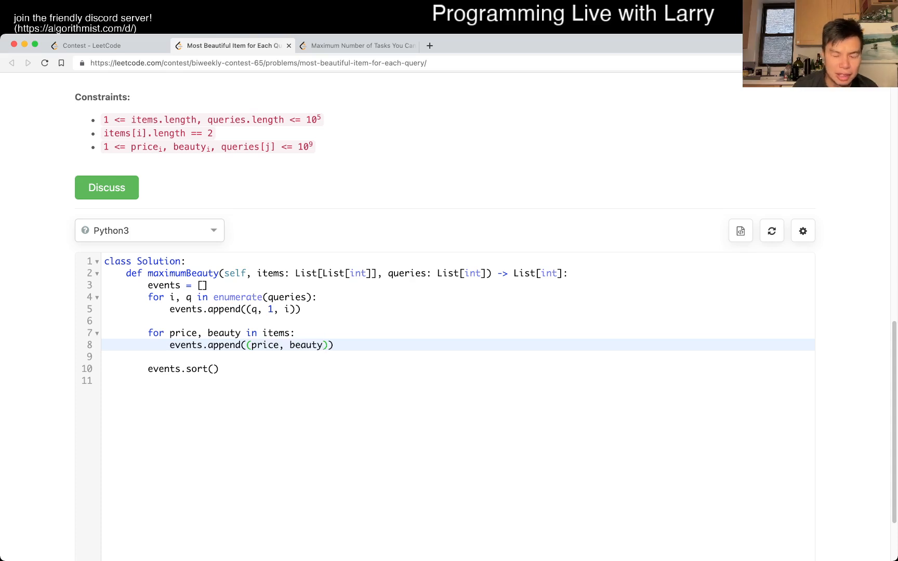
pyautogui.click(103, 358)
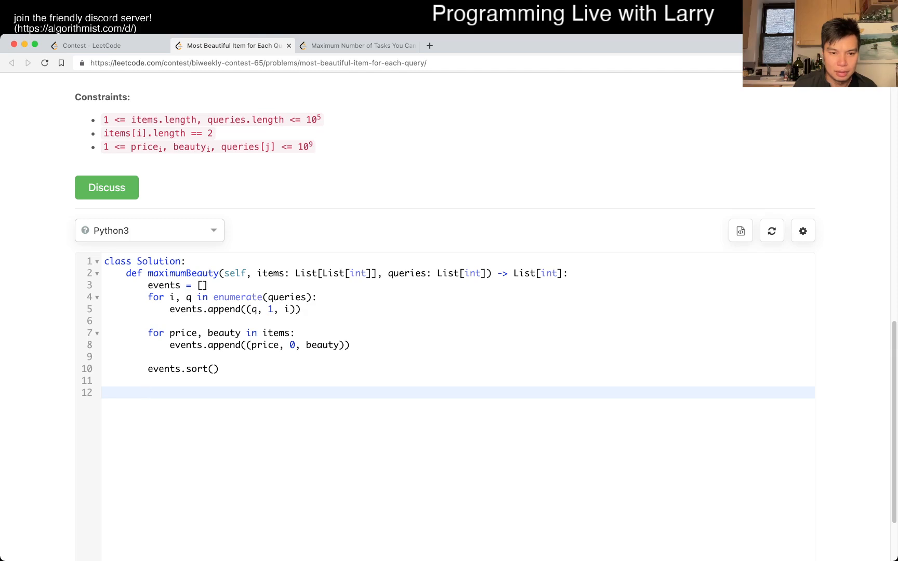
pyautogui.write('for')
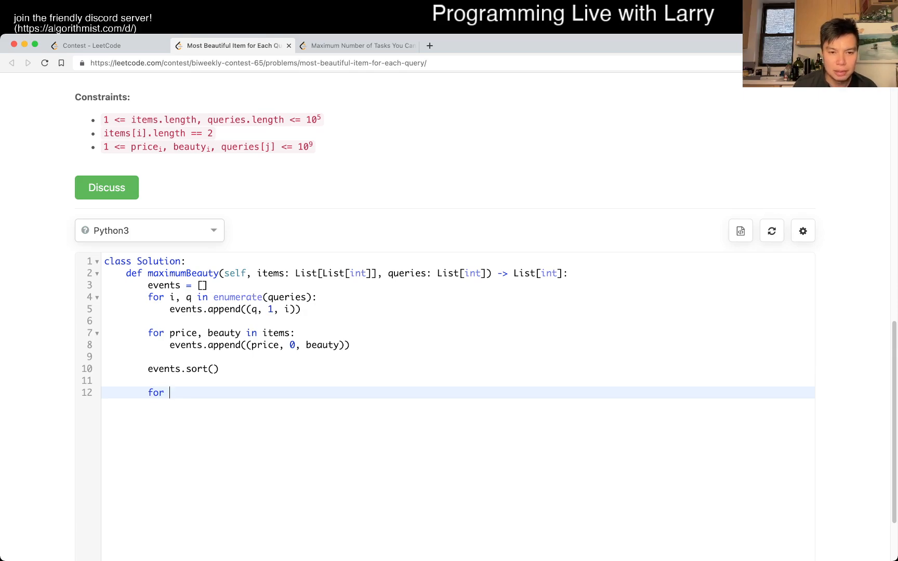
# Write the 'for _, t, x in events' loop with an 'if t == 0:' branch.
pyautogui.write('price')
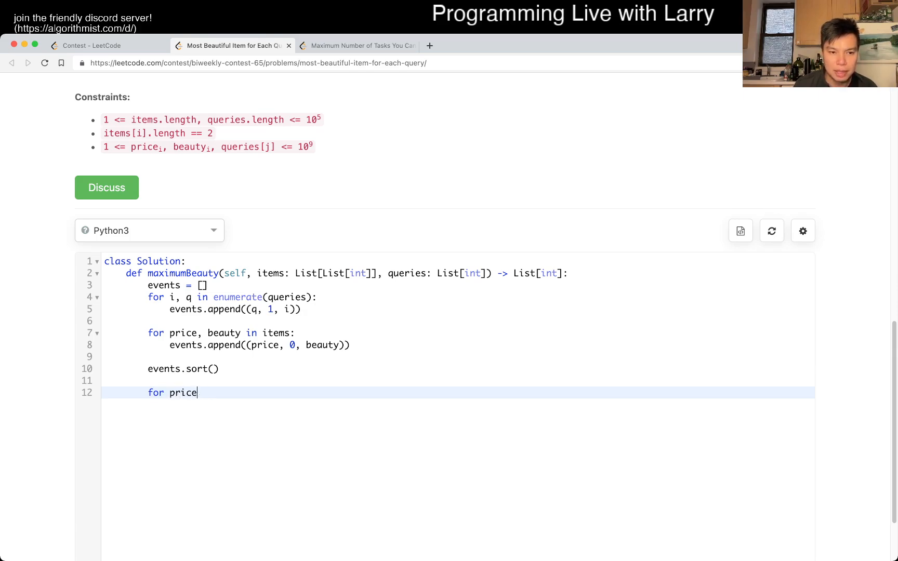
pyautogui.write('_,')
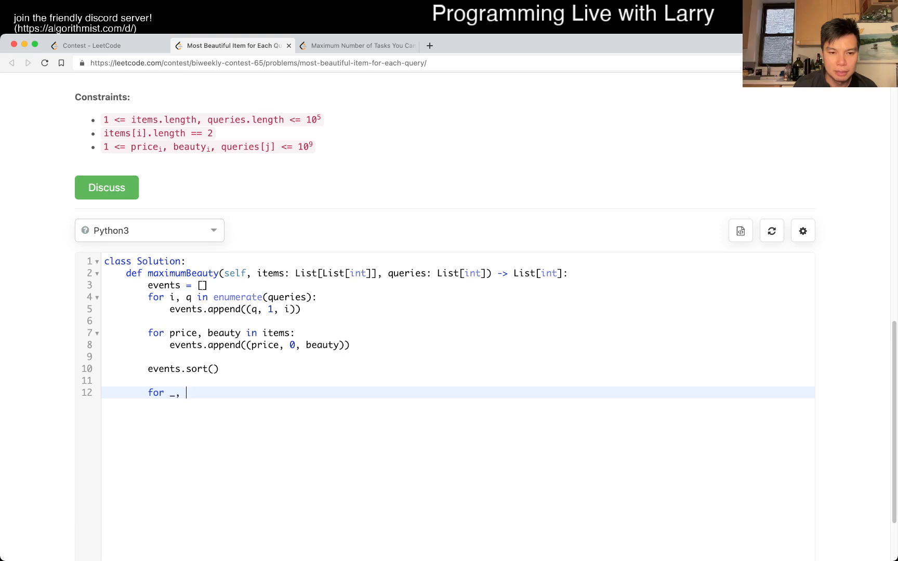
pyautogui.write('t,')
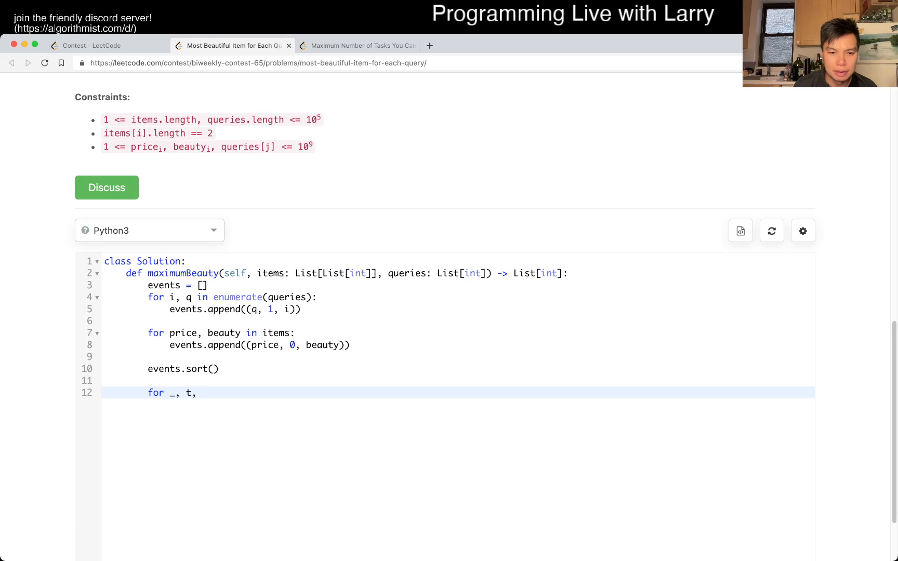
pyautogui.write('x in events:')
pyautogui.write('if t ==')
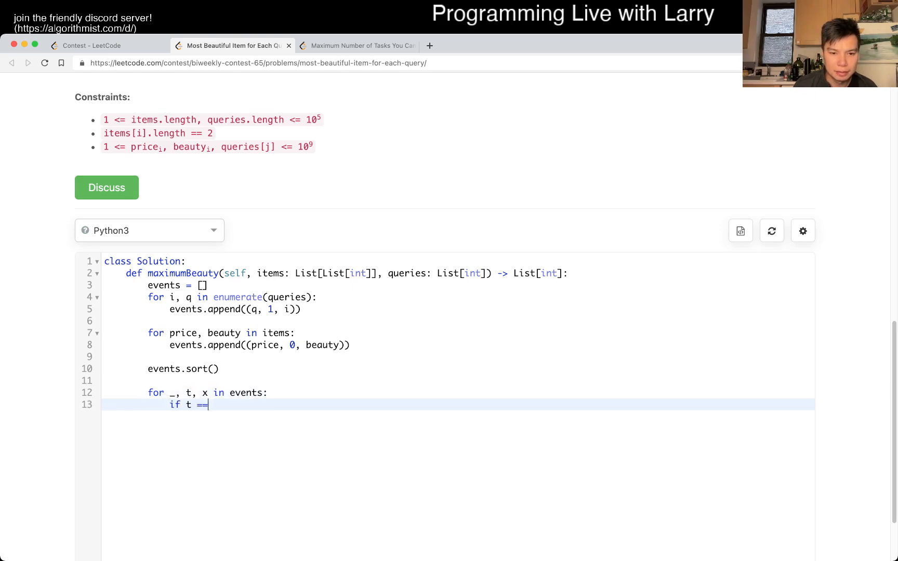
pyautogui.write('0:')
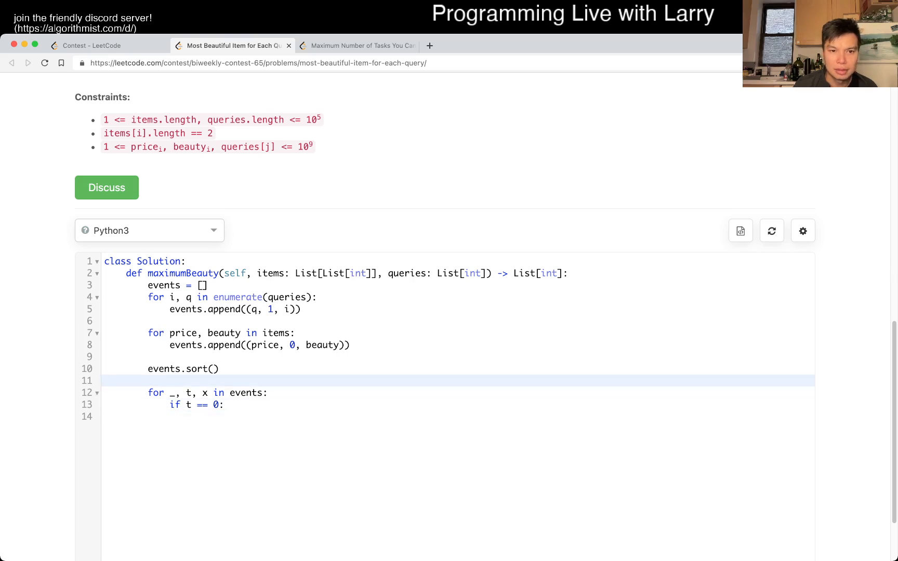
pyautogui.scroll(3)
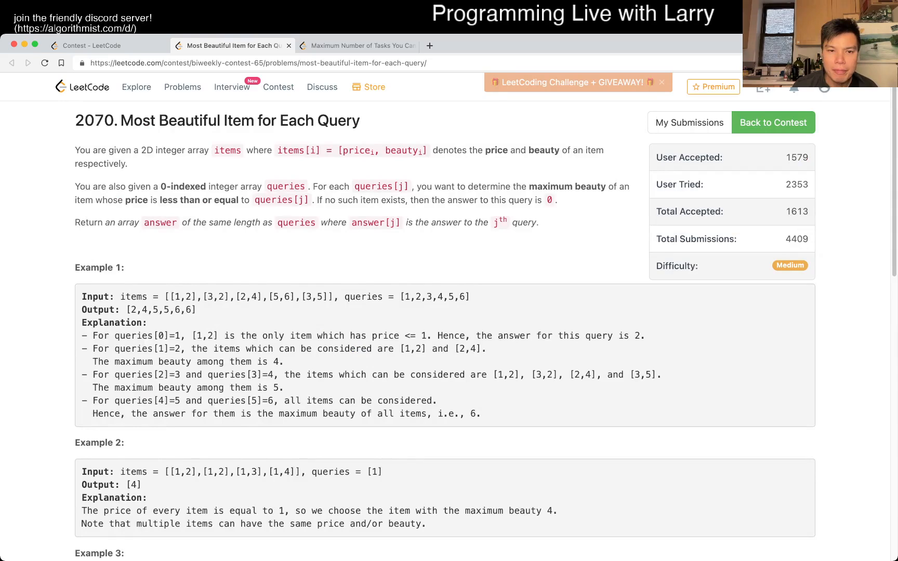
pyautogui.scroll(-3)
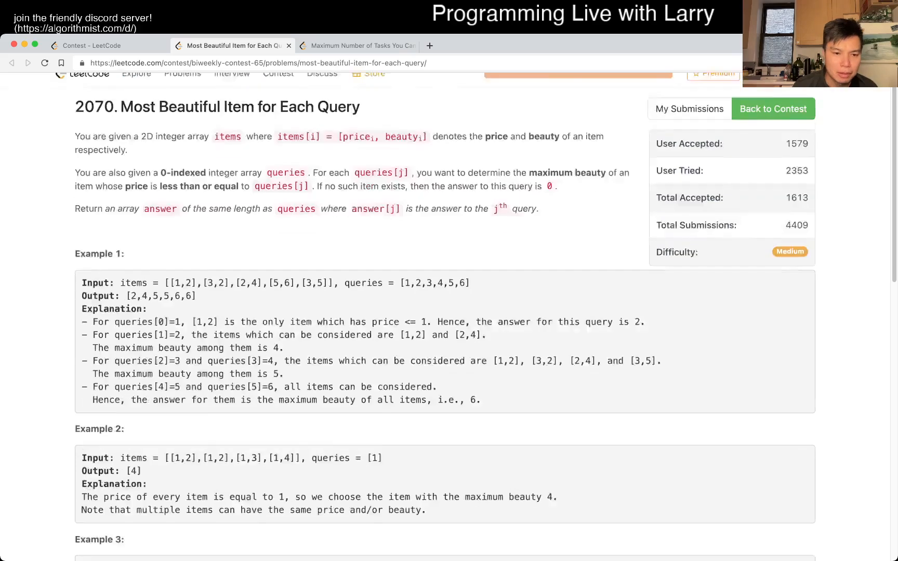
pyautogui.scroll(-3)
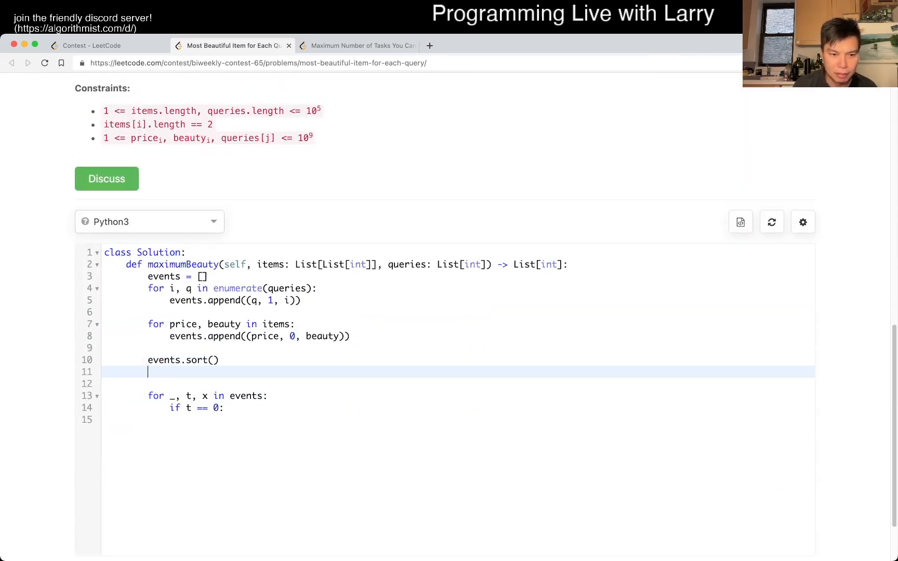
# Initialize mx = 0, update mx = max(mx, x) for items, and begin 'elif t == 1:'.
pyautogui.write('mx = 0')
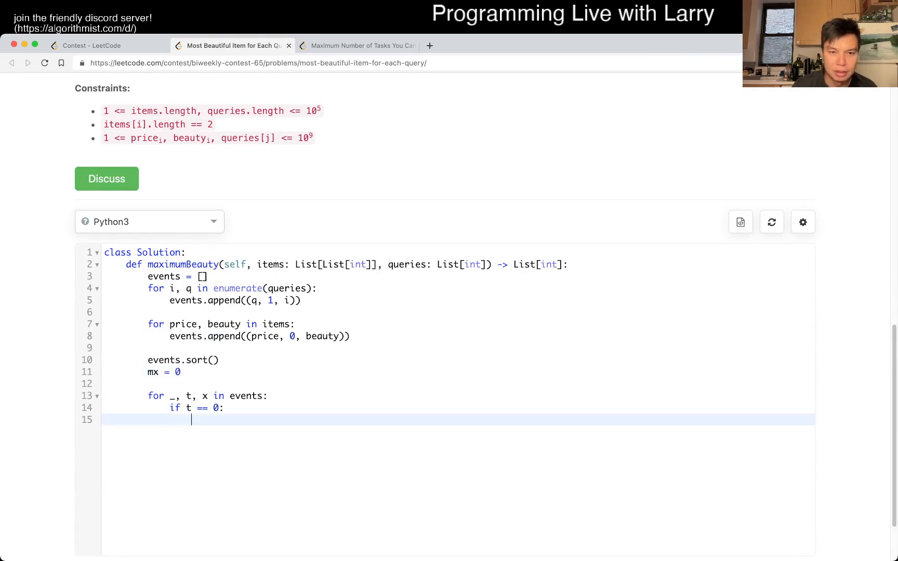
pyautogui.write('mx')
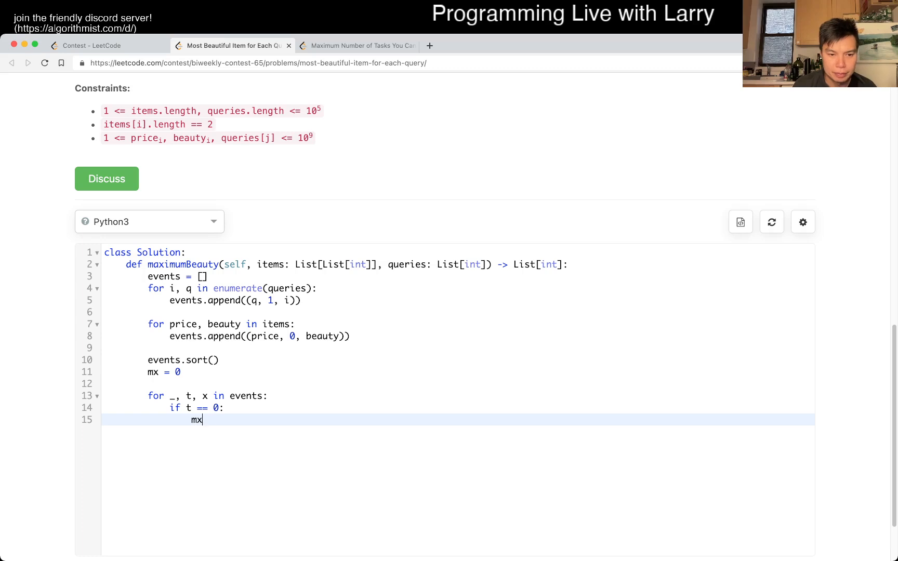
pyautogui.write('= max(mx,')
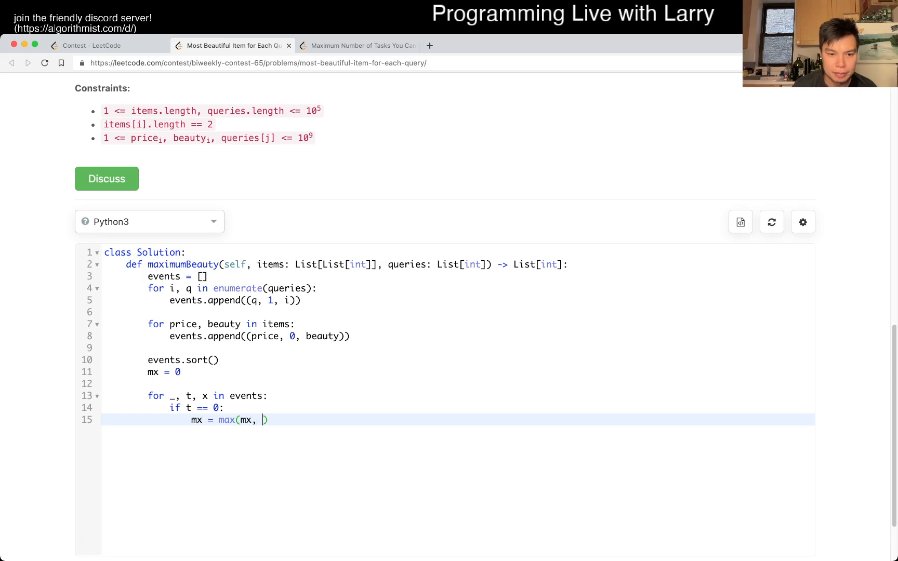
pyautogui.write('x)')
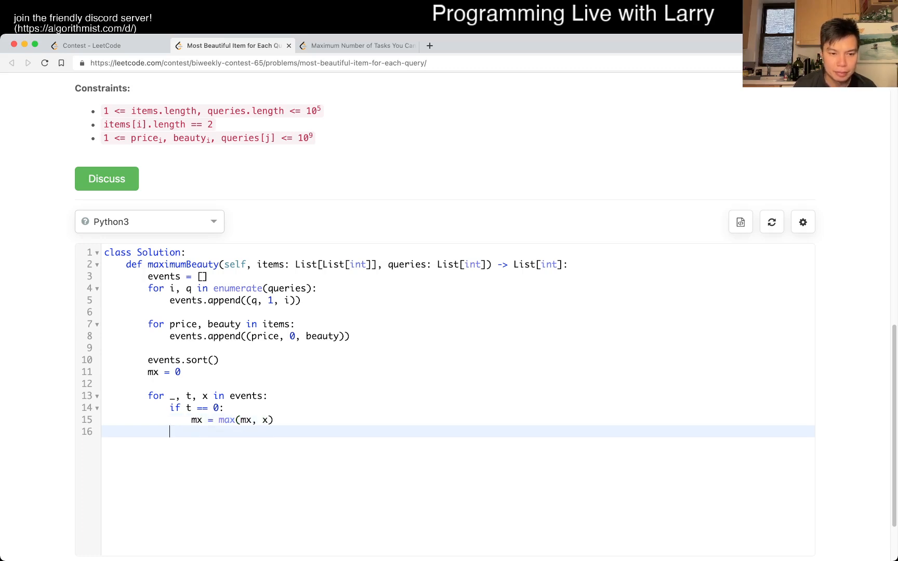
pyautogui.write('elif t == 1:')
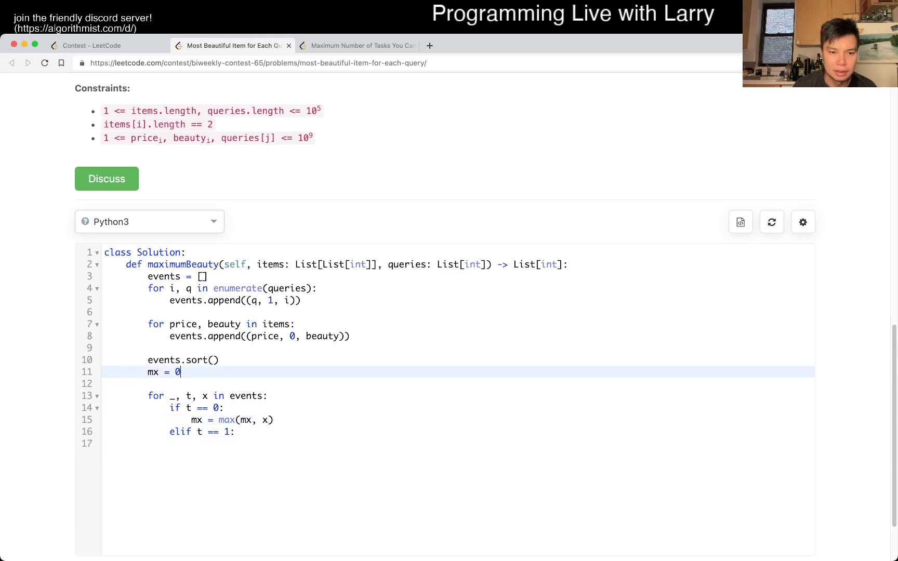
# Add Q = len(queries), ans = [0] * Q, ans[x] = mx, return ans, and run the example tests.
pyautogui.write('ans =')
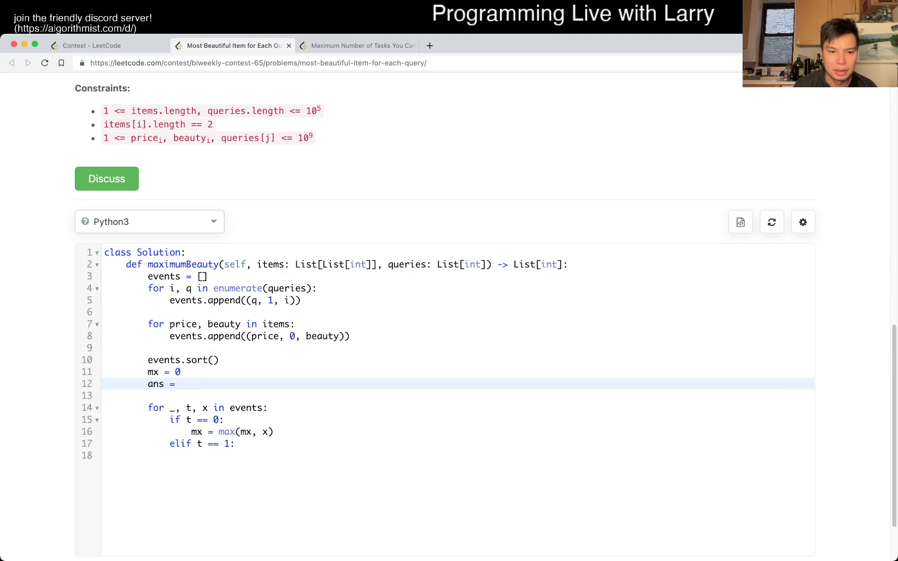
pyautogui.write('[0] *')
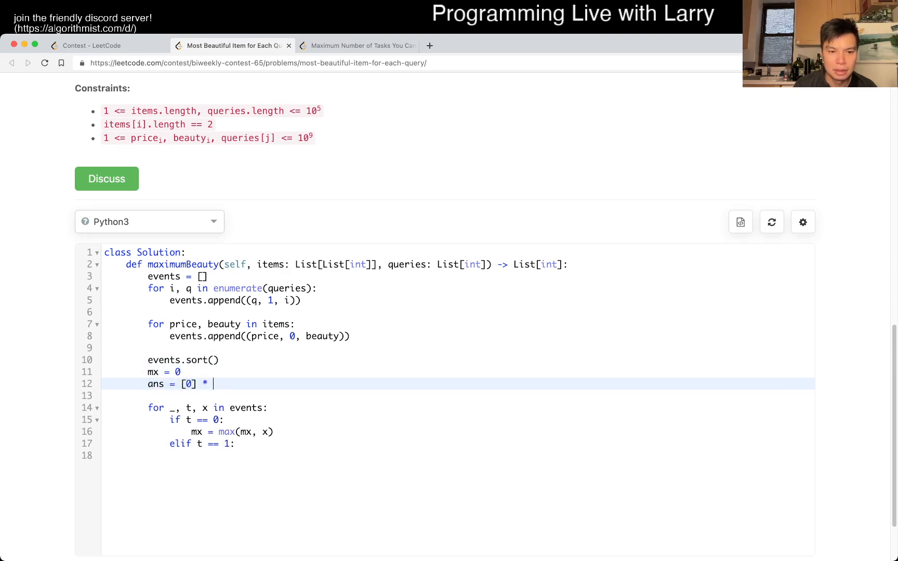
pyautogui.write('N =')
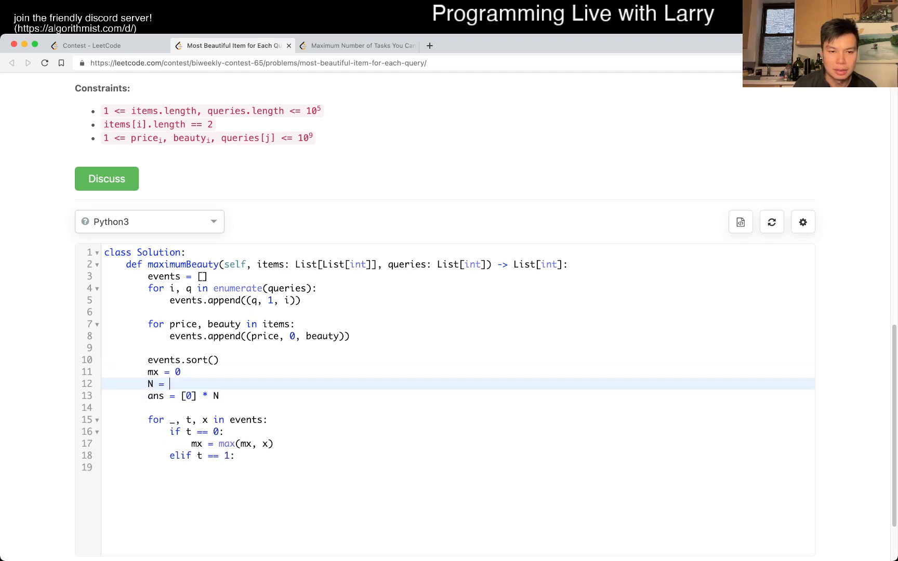
pyautogui.write('len(queries)')
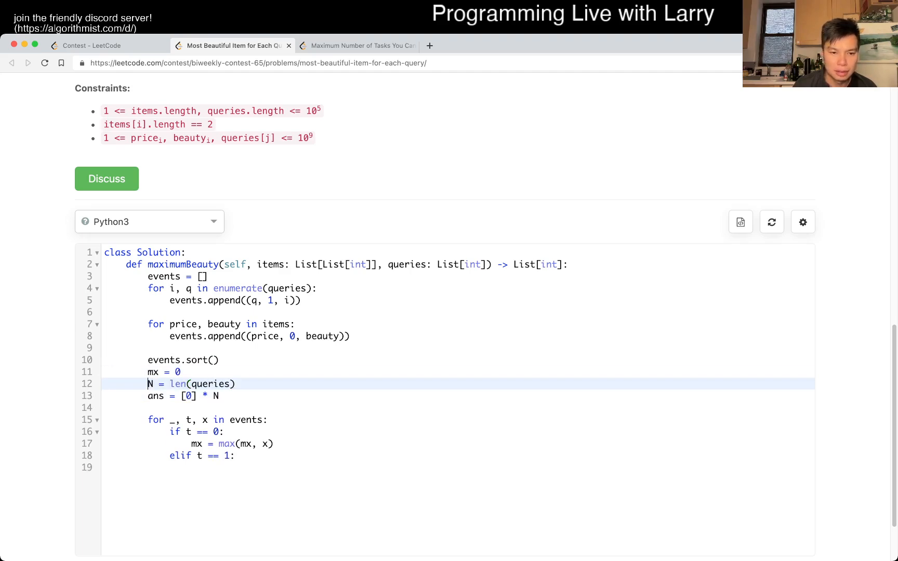
pyautogui.write('Q')
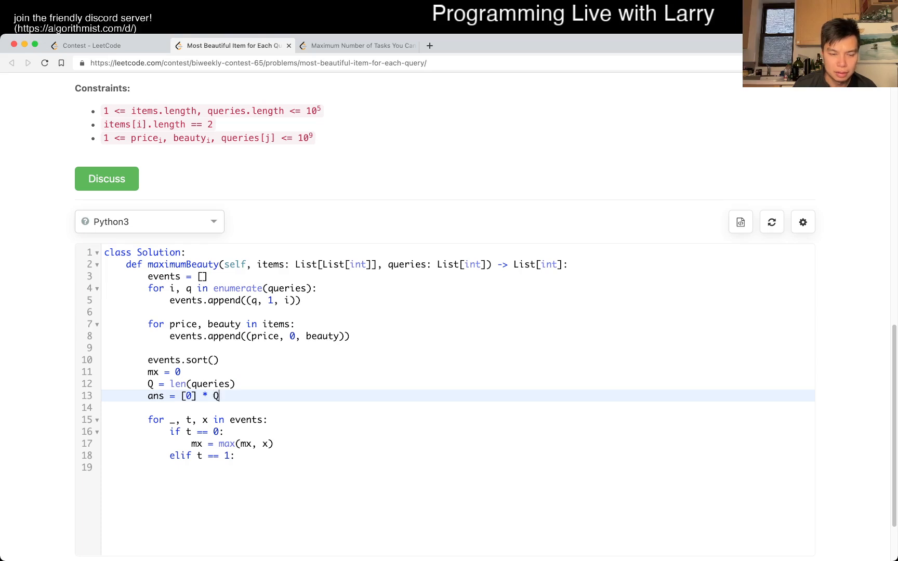
pyautogui.write('ans[]')
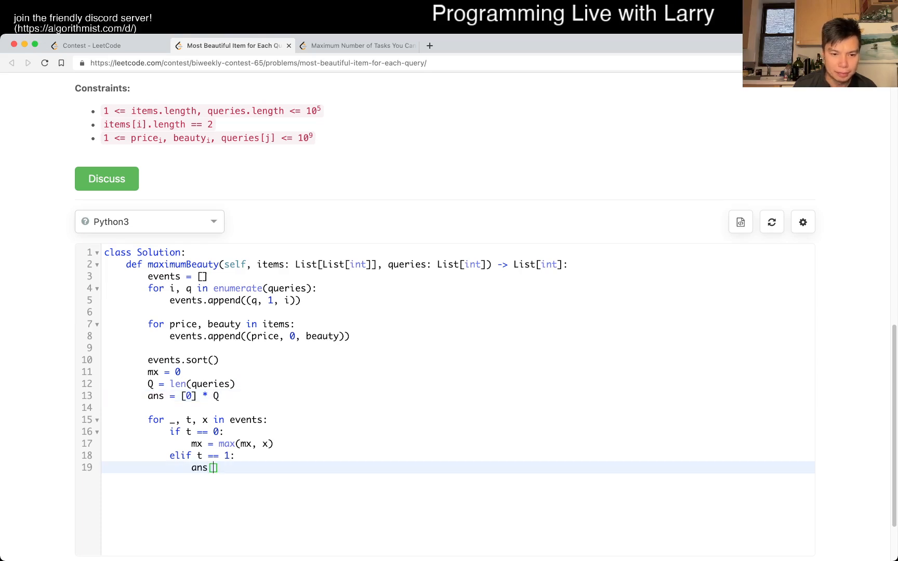
pyautogui.write('x] = mx')
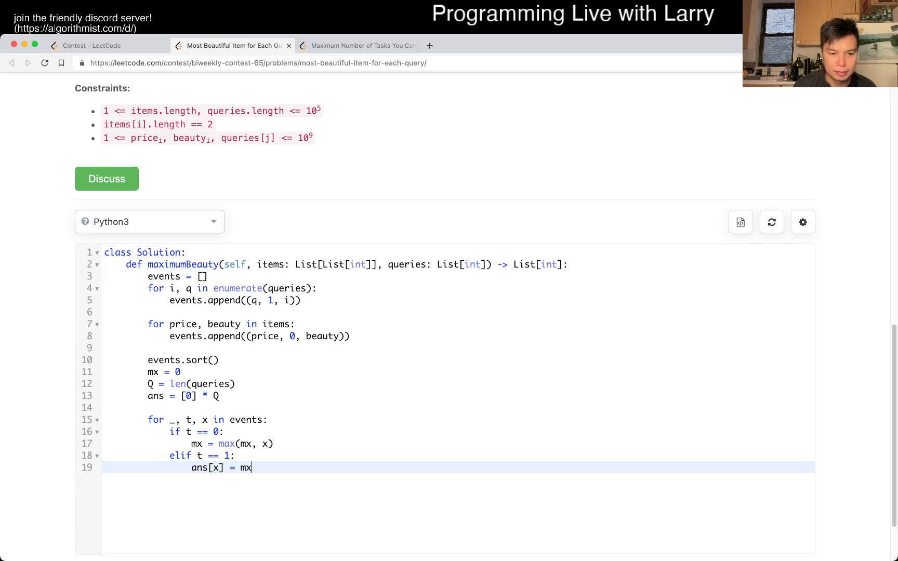
pyautogui.write('return ans')
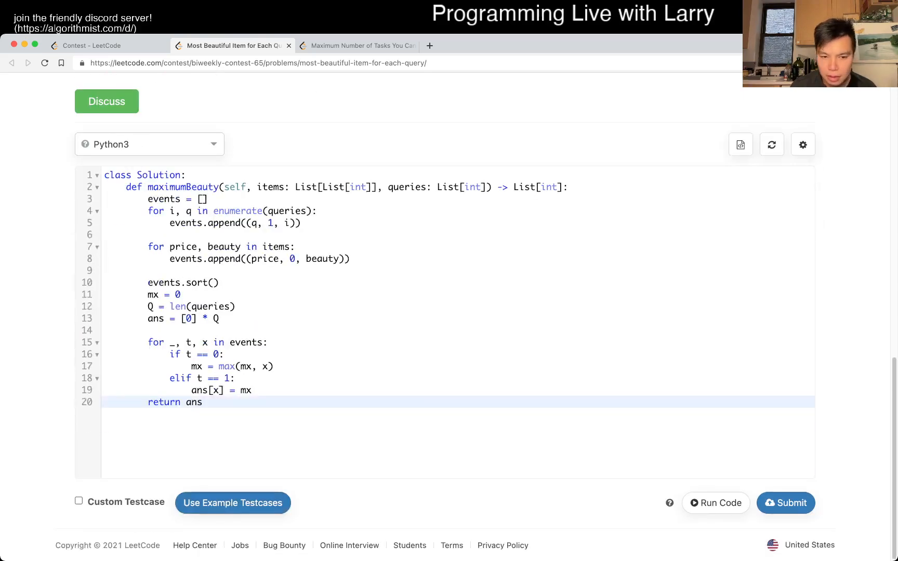
pyautogui.click(716, 503)
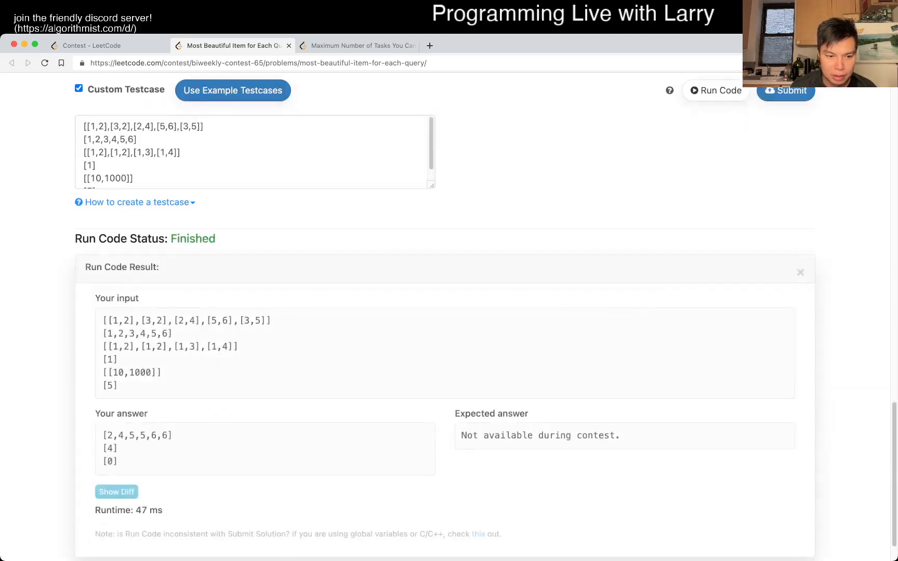
# Submit the LeetCode 2070 sweep-line Python solution for judging.
pyautogui.scroll(3)
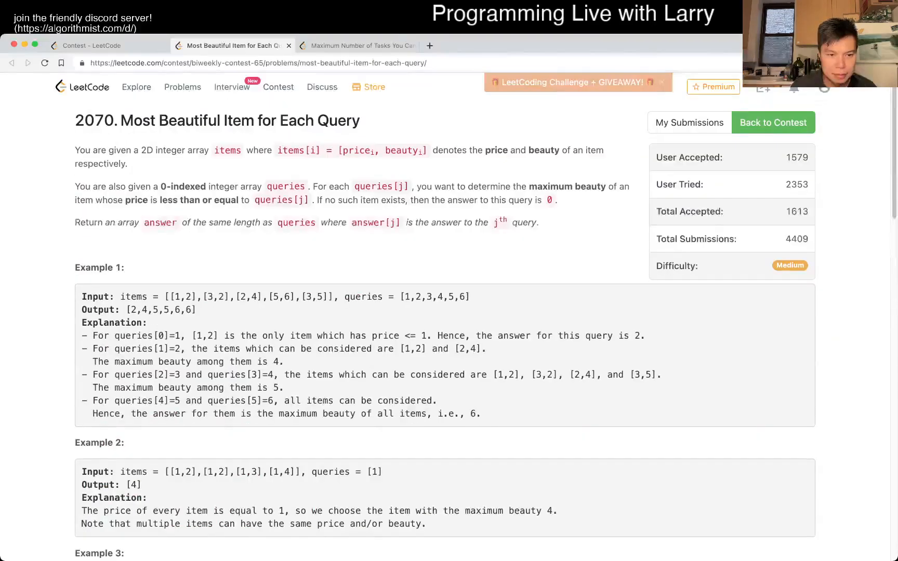
pyautogui.scroll(-3)
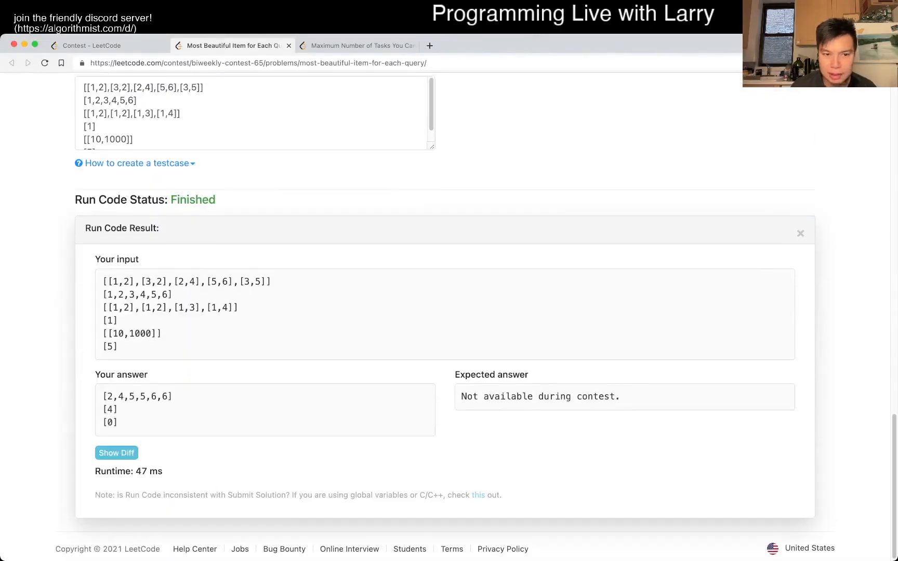
pyautogui.scroll(3)
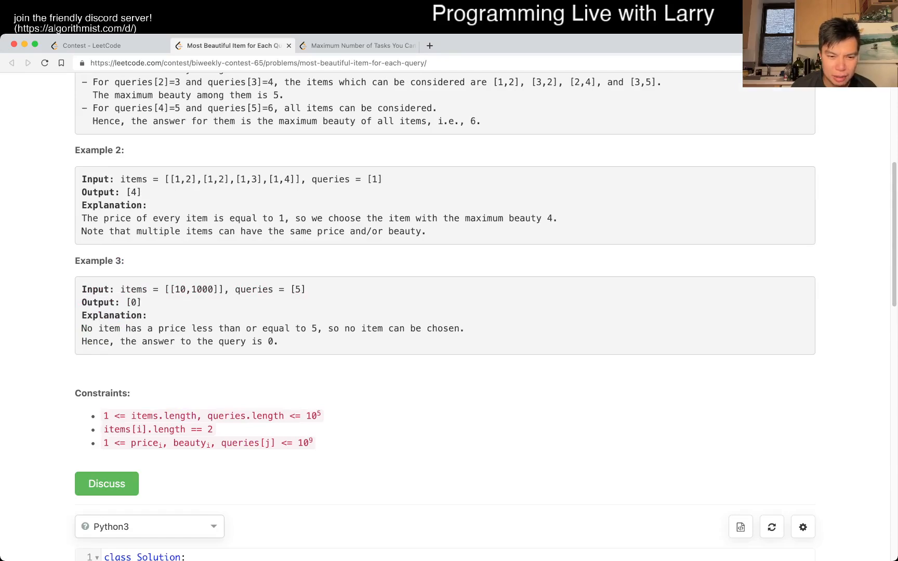
pyautogui.scroll(-3)
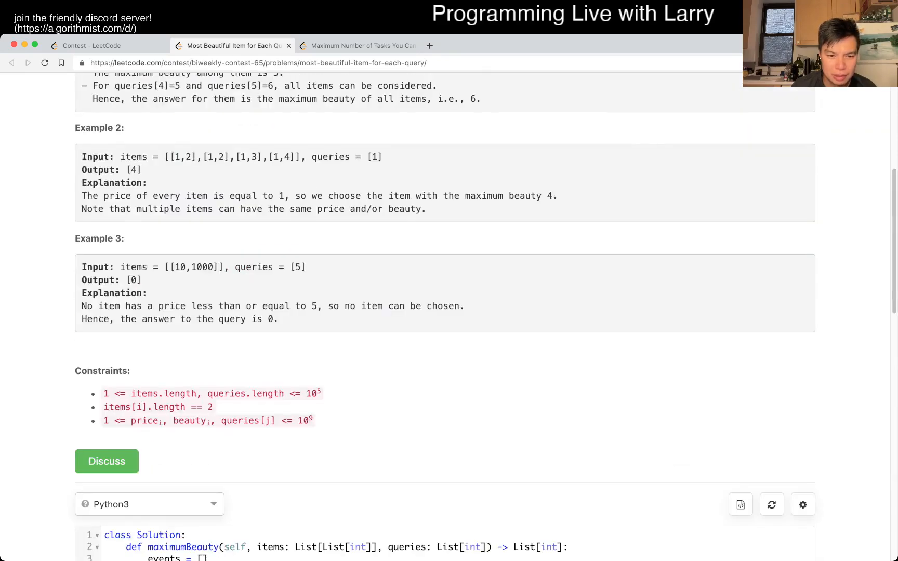
pyautogui.scroll(-3)
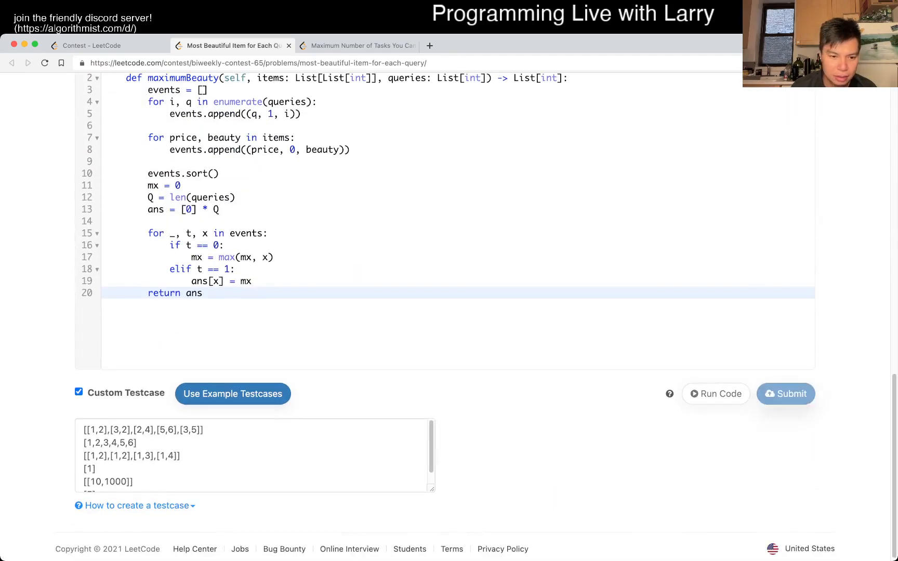
pyautogui.click(785, 393)
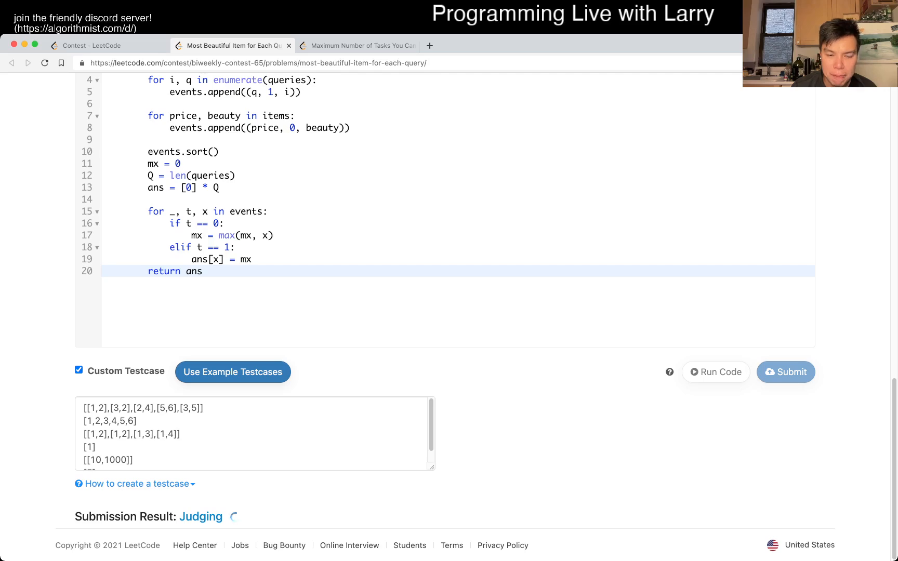